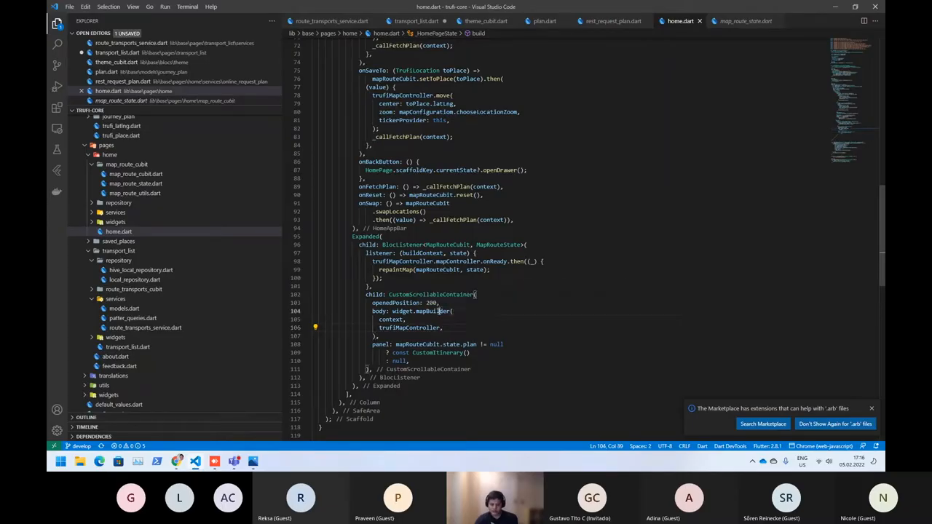
Review the mapBuilder call in home.dart and default_values.dart, then switch to the running Trufi app.
double_click(431, 312)
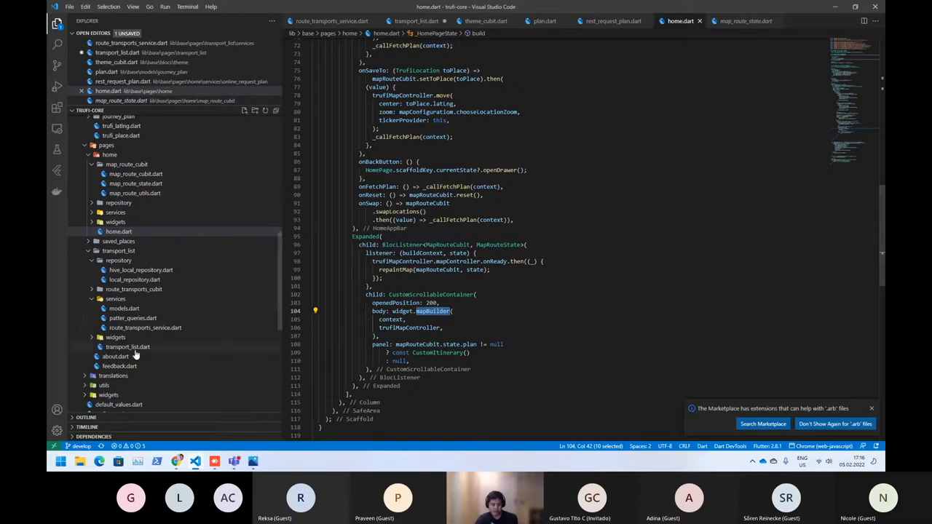
scroll("down", 3)
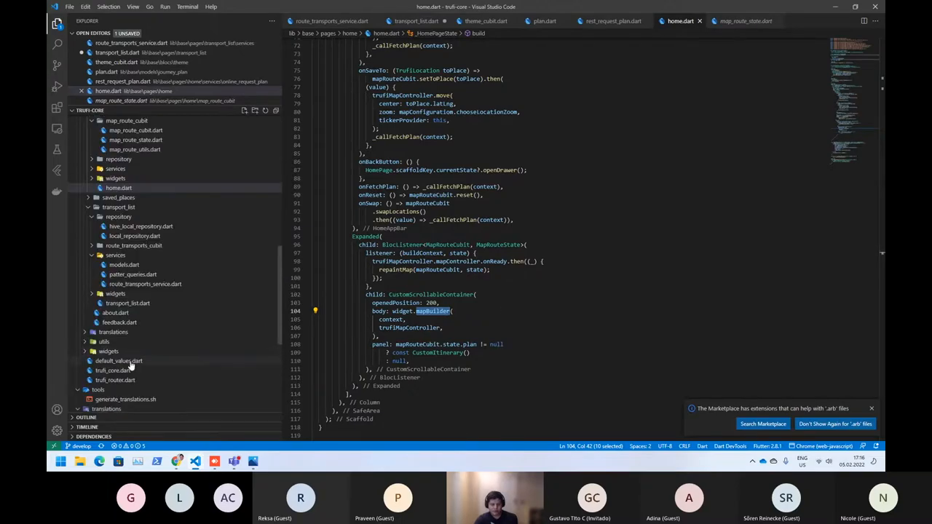
left_click(120, 361)
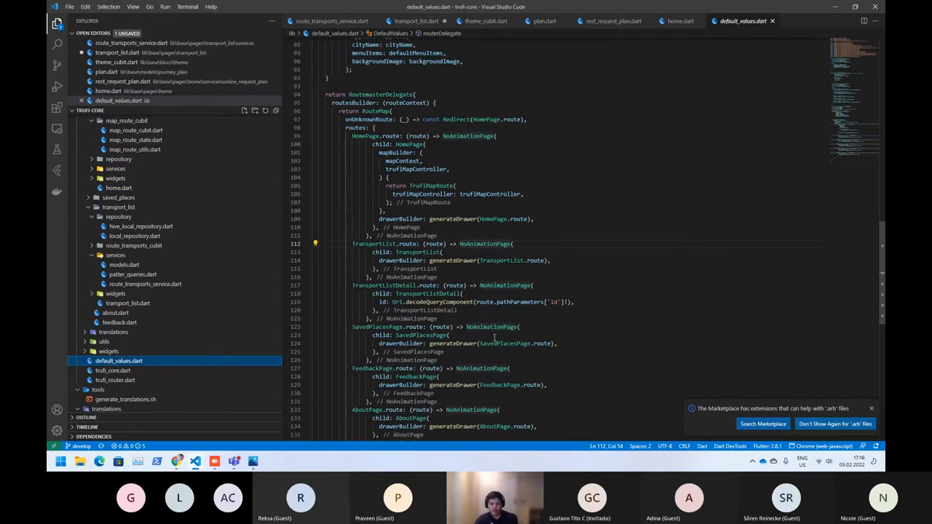
left_click(444, 186)
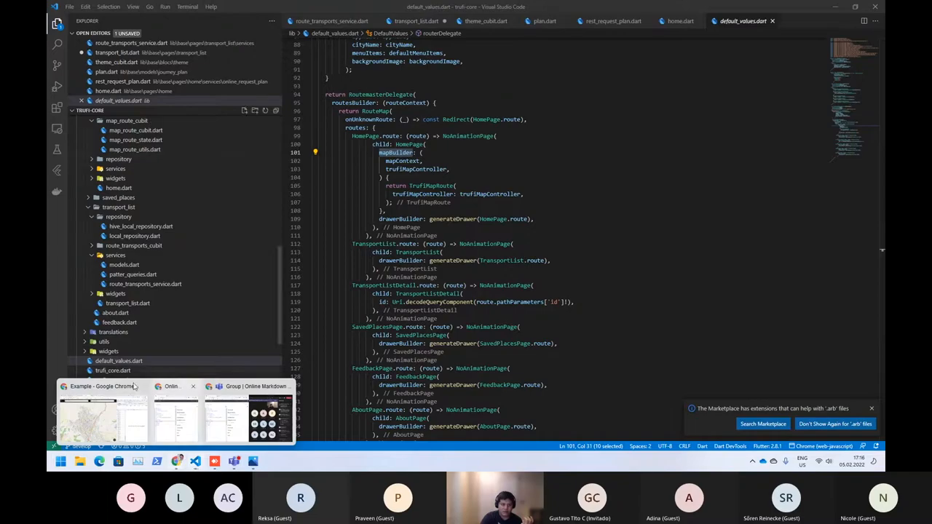
left_click(102, 415)
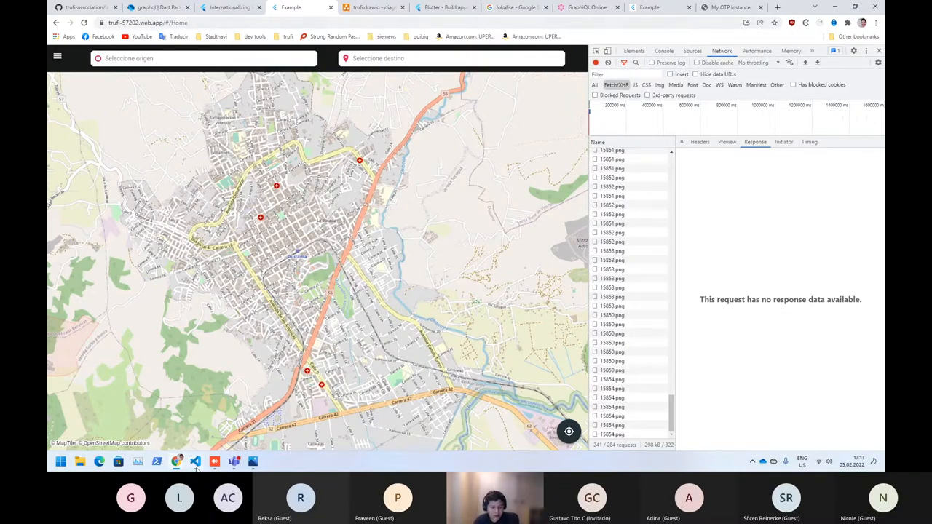
left_click(195, 460)
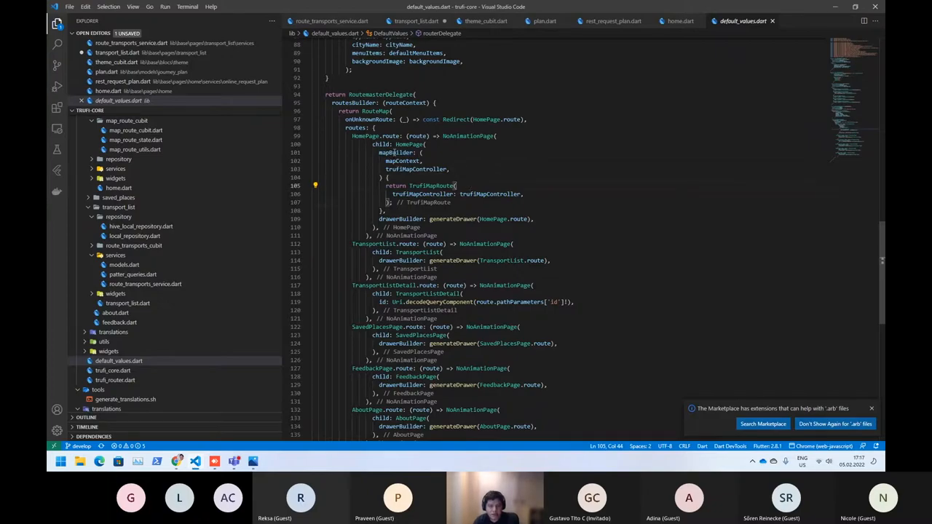
mouse_move(536, 144)
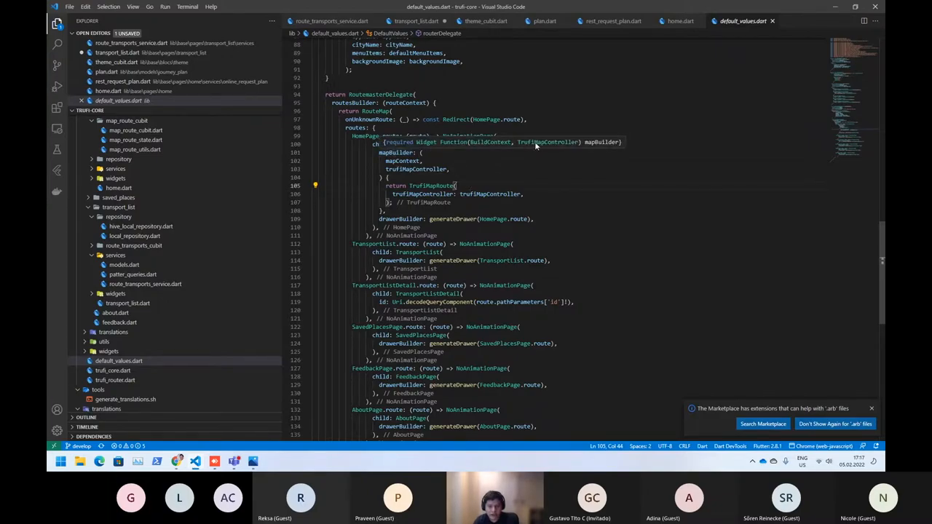
double_click(484, 142)
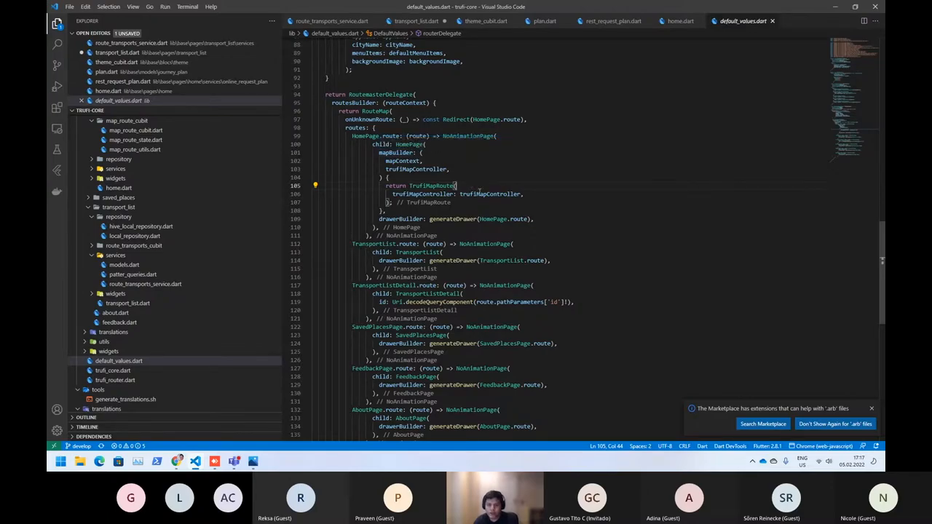
double_click(489, 194)
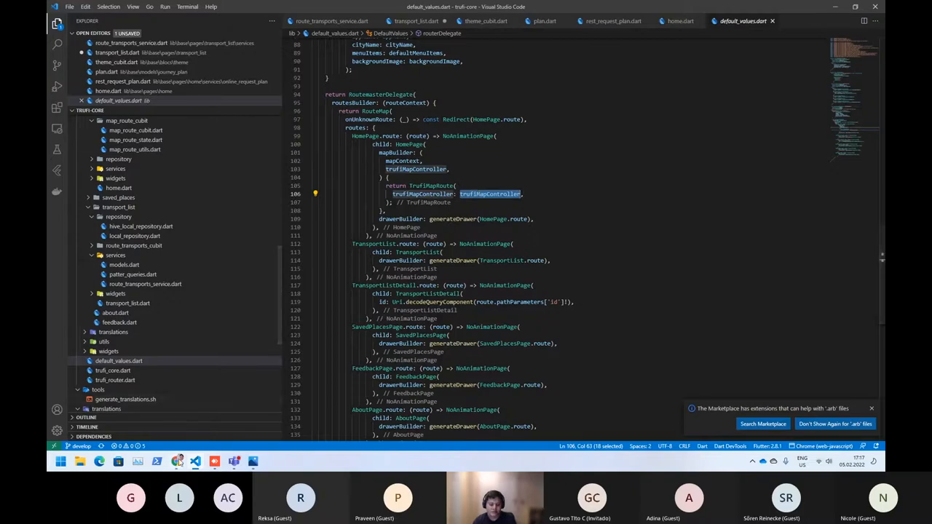
mouse_move(99, 459)
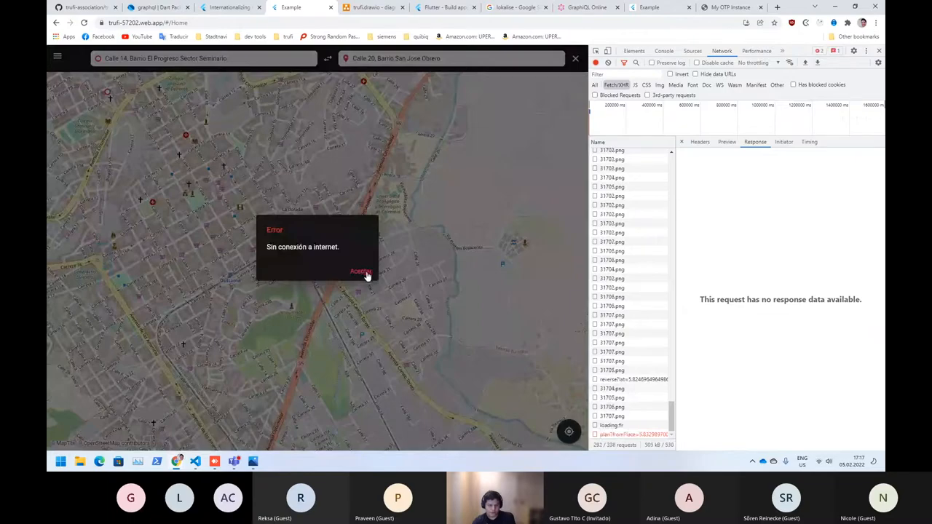
Dismiss the no-internet error, inspect a failed request's Headers, and zoom the map out to the wider region.
left_click(361, 272)
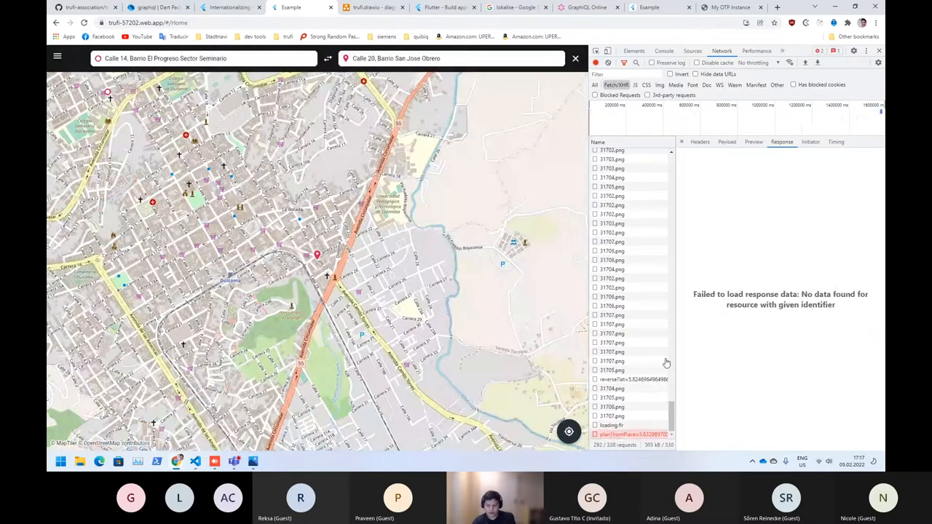
left_click(699, 141)
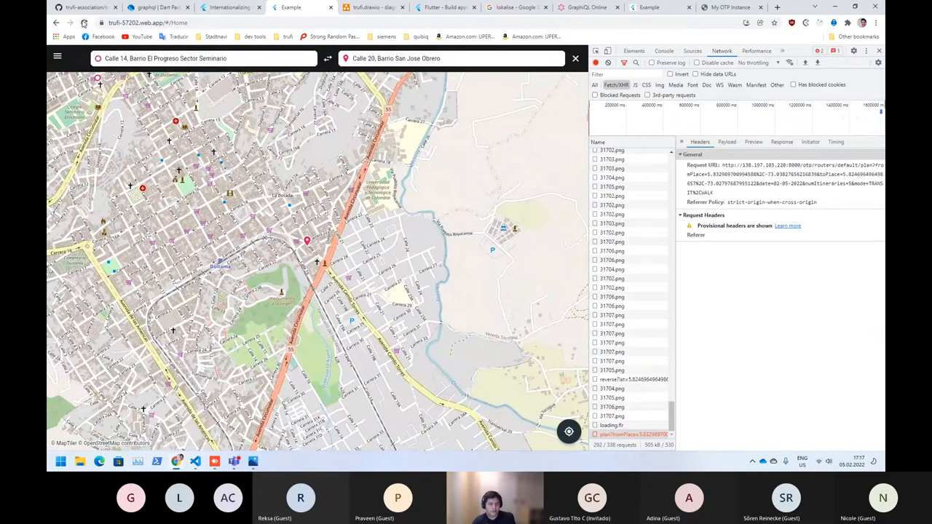
left_click(85, 23)
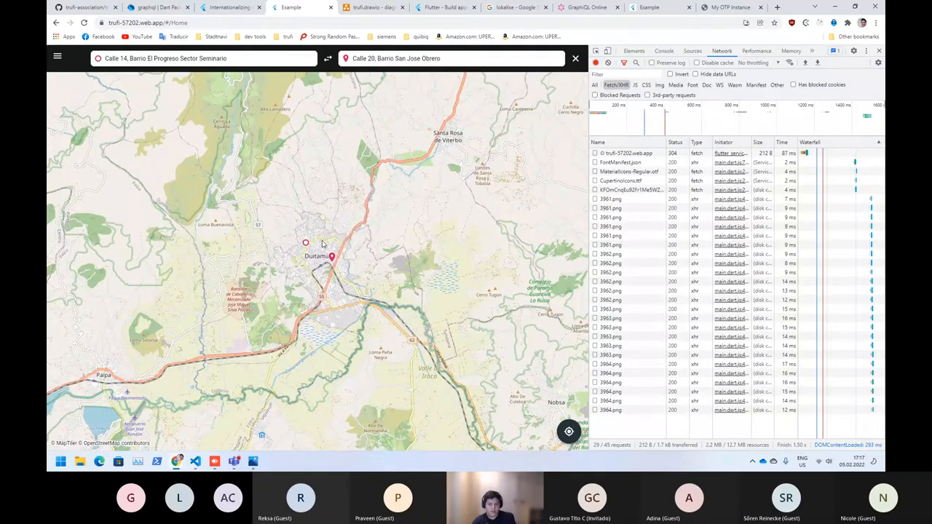
left_click(329, 58)
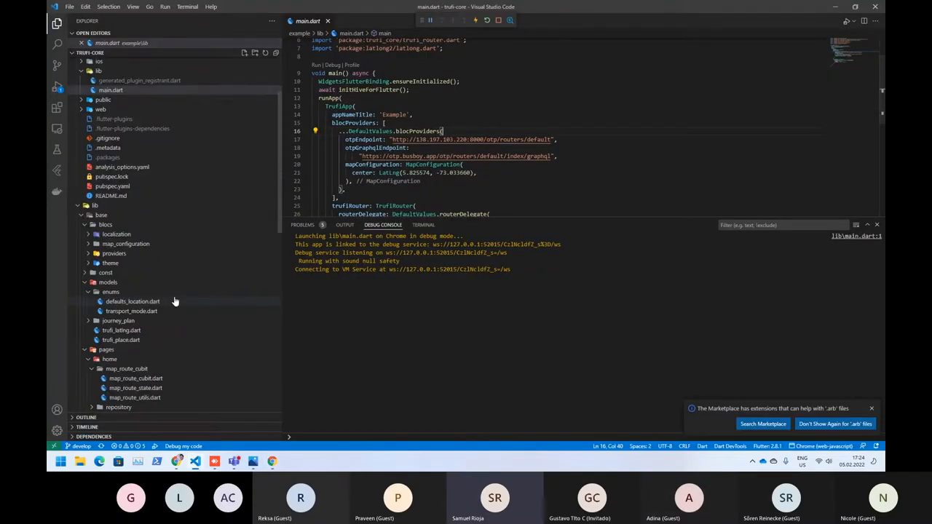
Locate default_values.dart in the Explorer and move on to the TrufiMapController in trufi_map_cubit.dart.
scroll("down", 3)
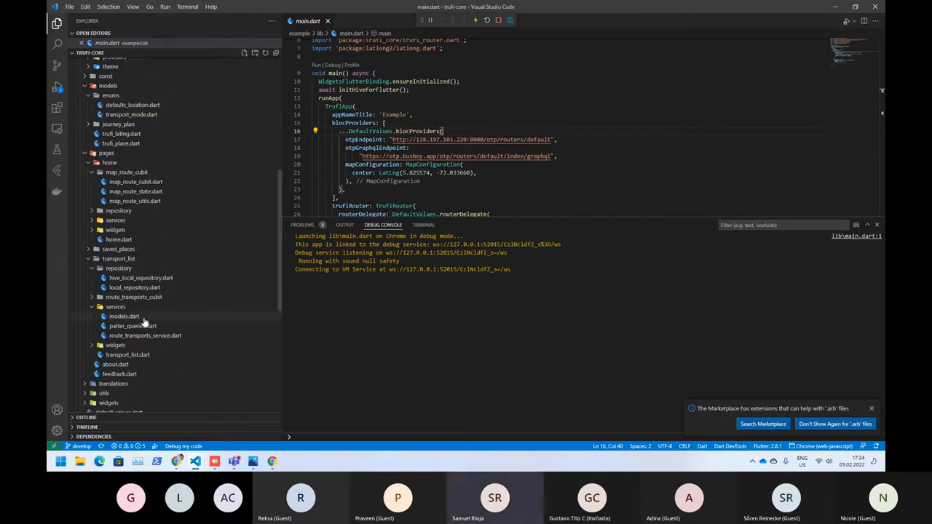
scroll("down", 3)
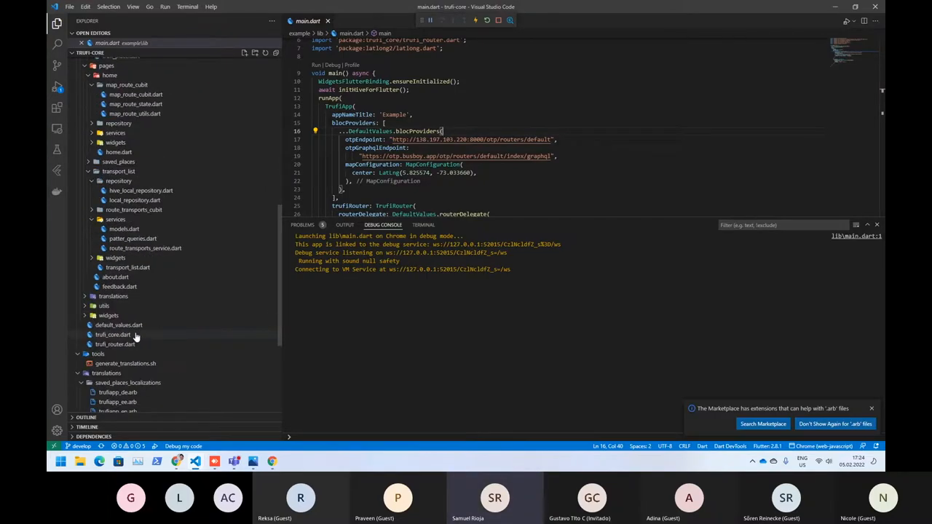
left_click(114, 325)
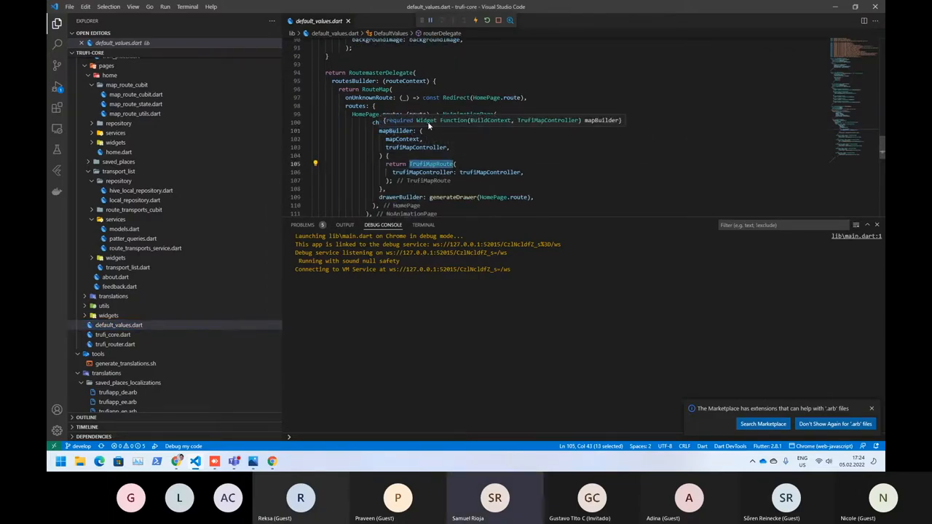
mouse_move(518, 119)
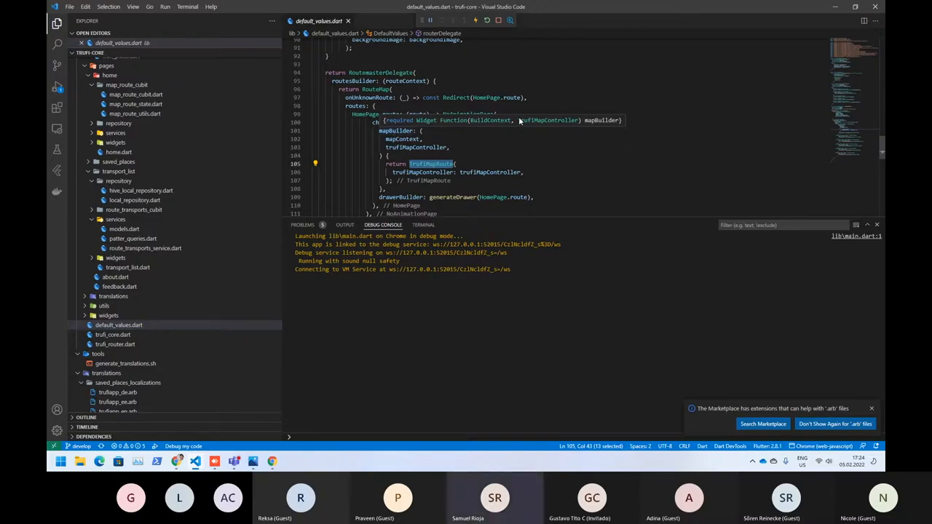
mouse_move(525, 134)
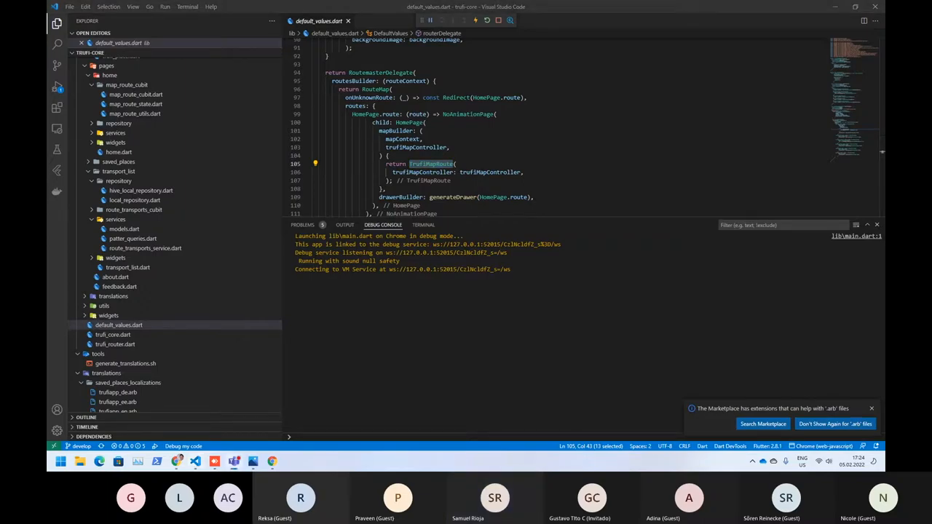
left_click(480, 172)
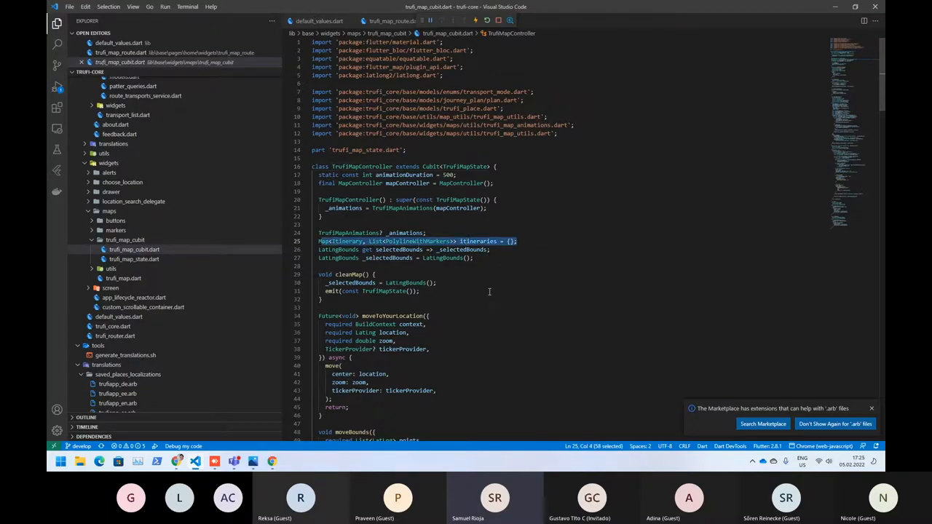
scroll("down", 3)
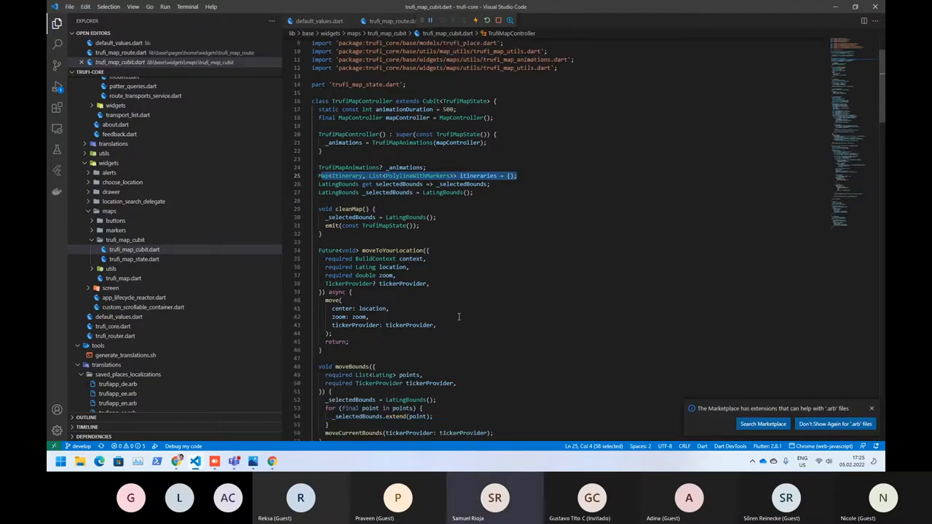
double_click(352, 210)
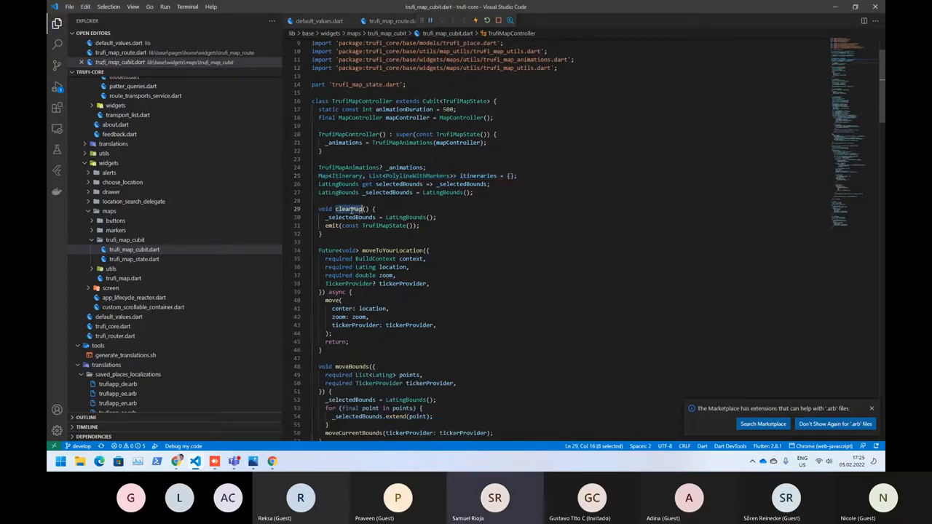
double_click(352, 367)
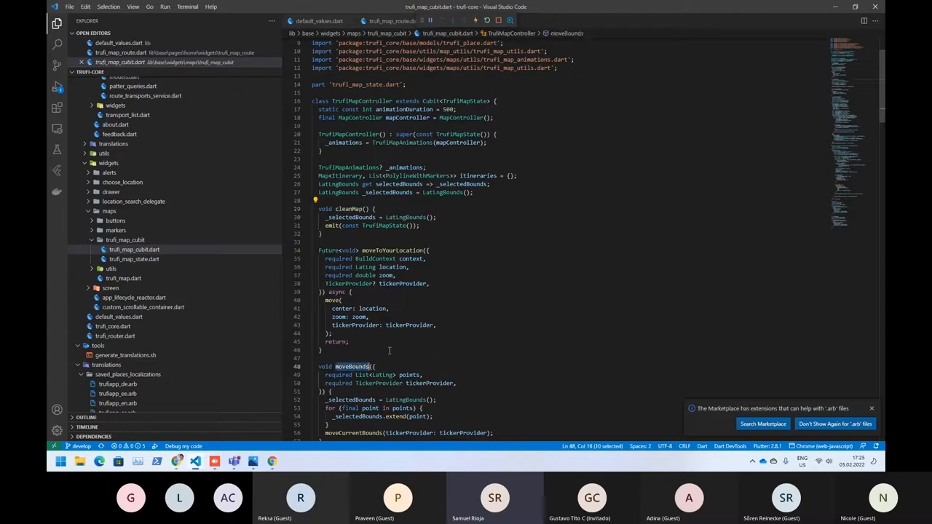
scroll("down", 3)
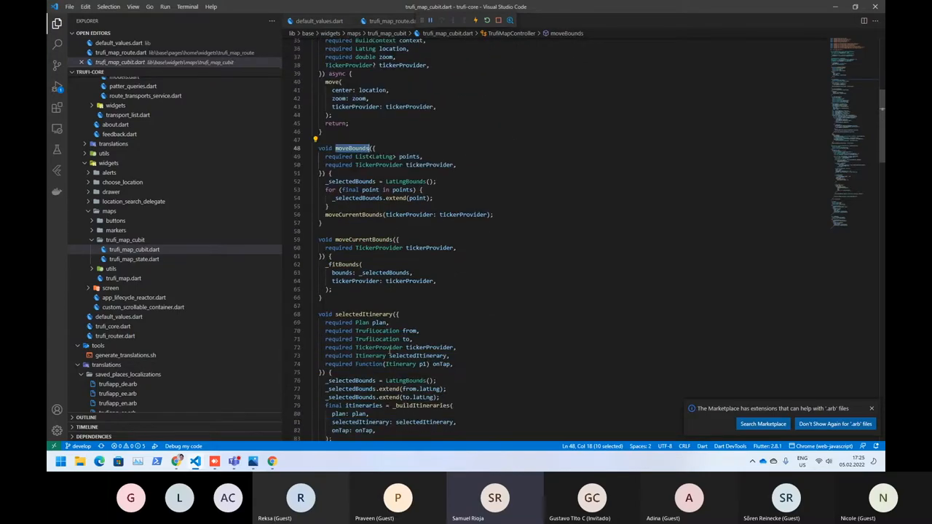
double_click(364, 315)
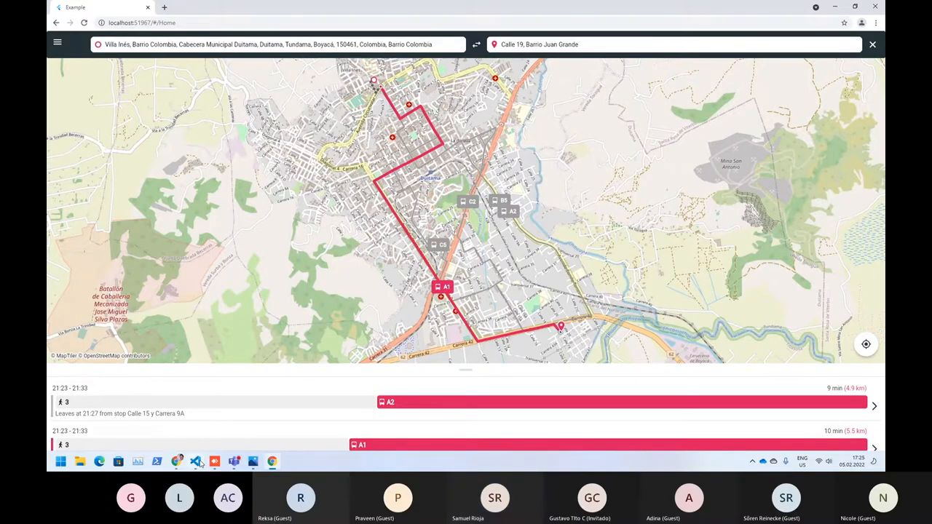
Show the planned red route and its itinerary options in the Trufi app.
left_click(195, 460)
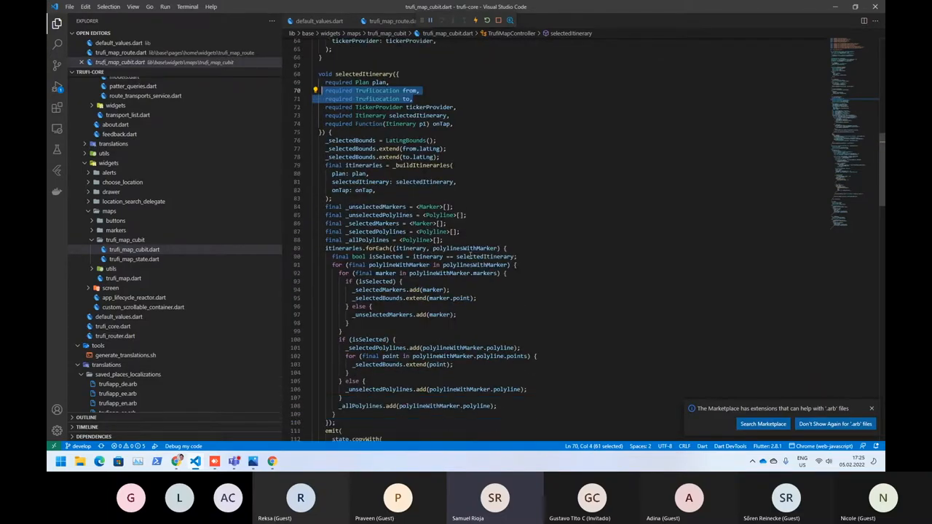
Scroll through the cubit's selectedItinerary code, then switch to trufi_map_state.dart.
scroll("down", 3)
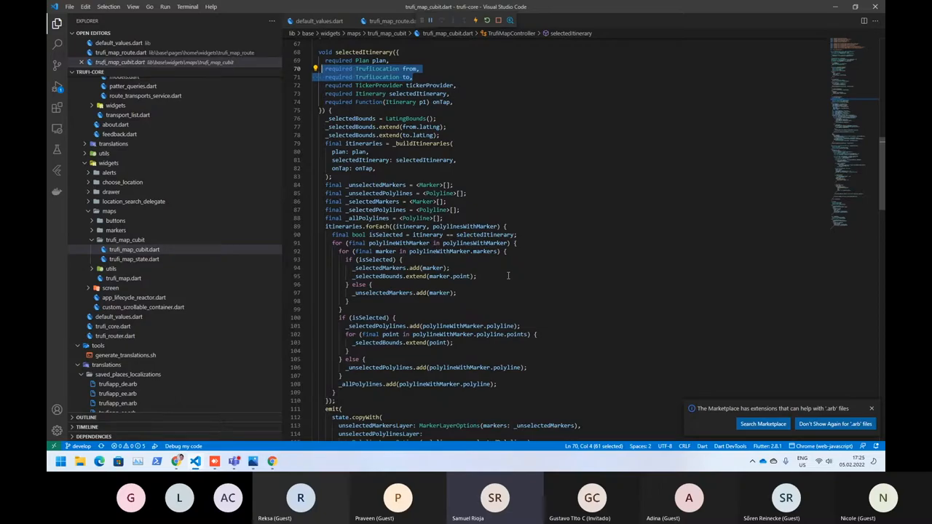
scroll("down", 3)
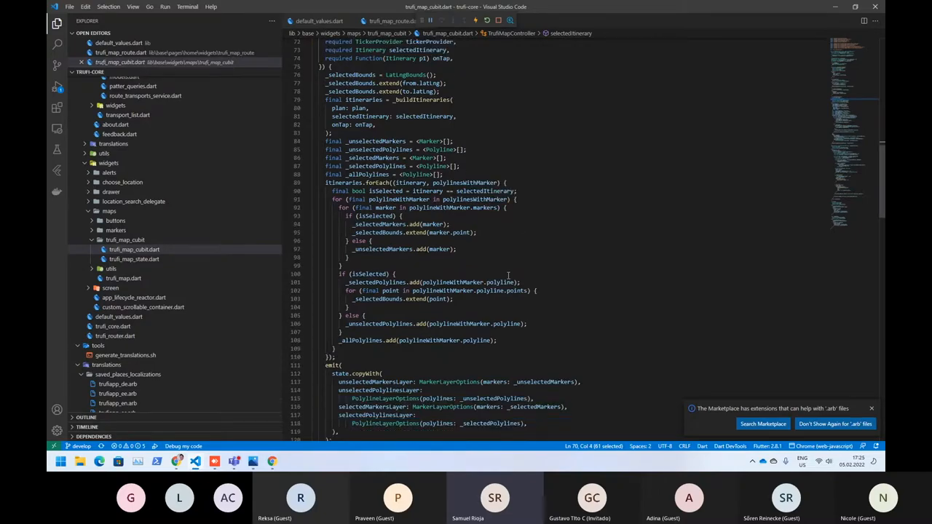
scroll("down", 3)
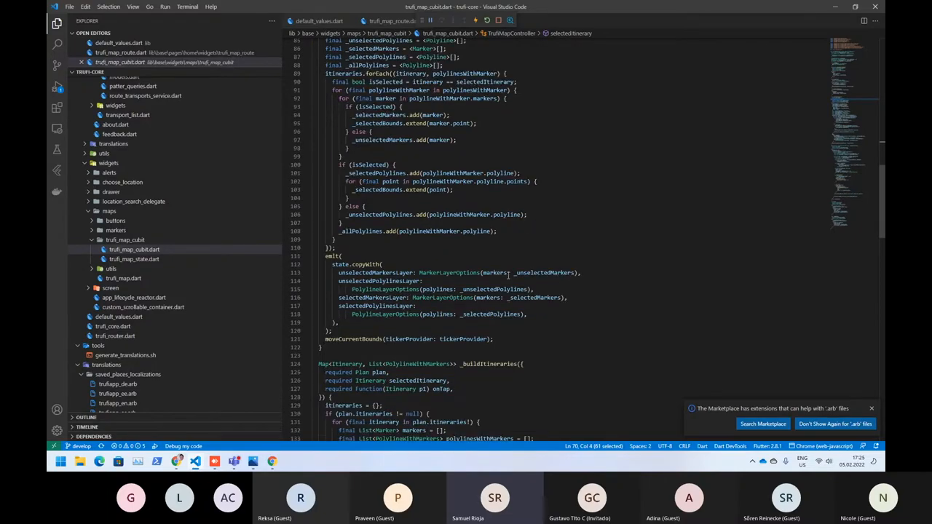
scroll("down", 3)
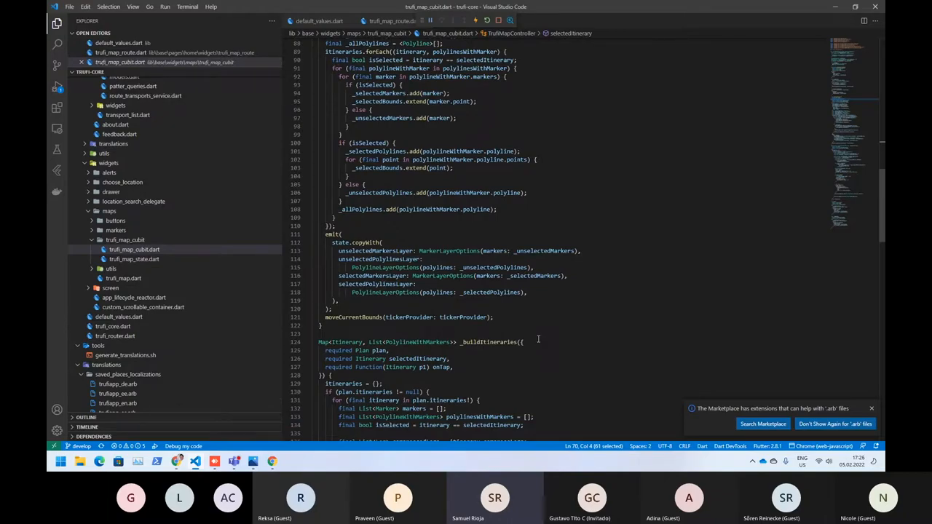
scroll("down", 3)
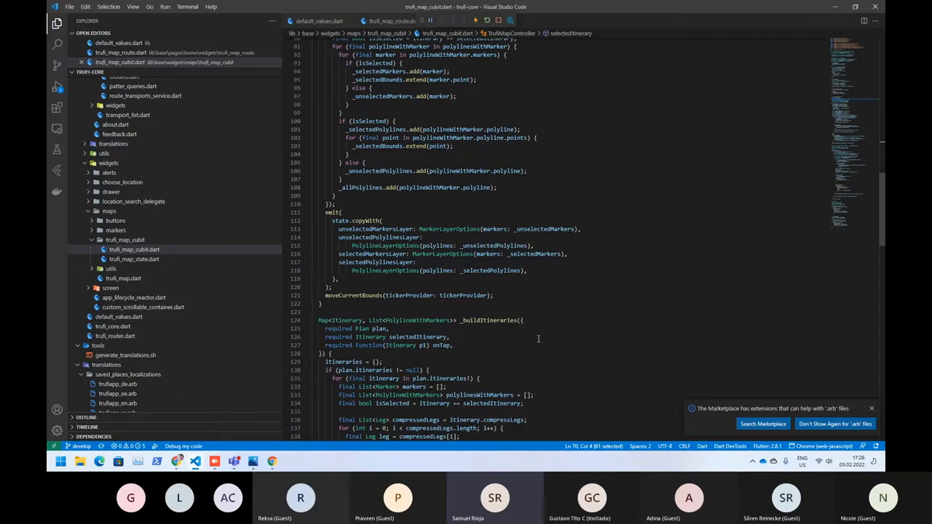
scroll("up", 3)
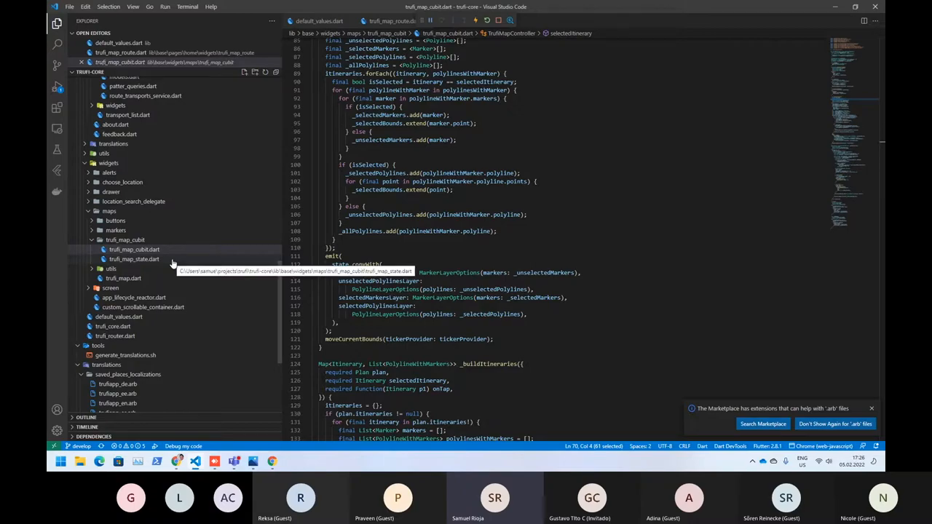
left_click(134, 259)
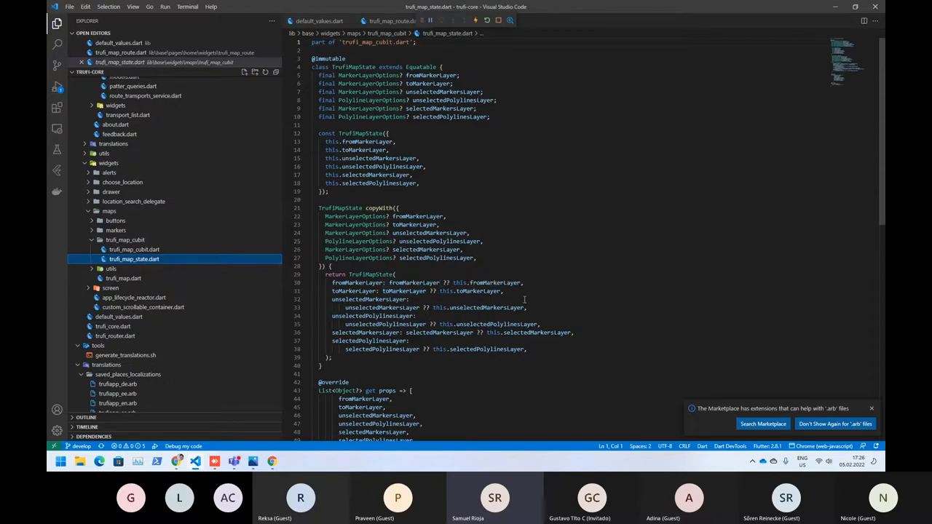
mouse_move(577, 326)
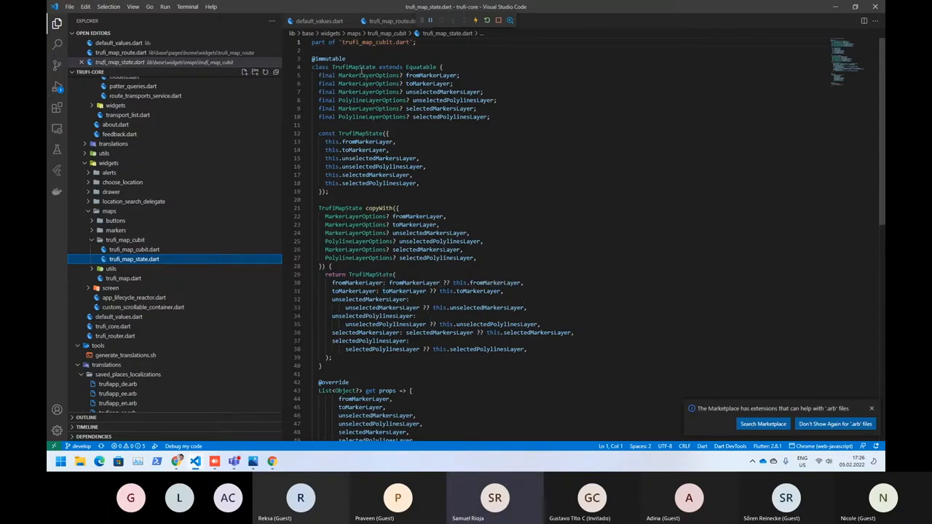
double_click(431, 75)
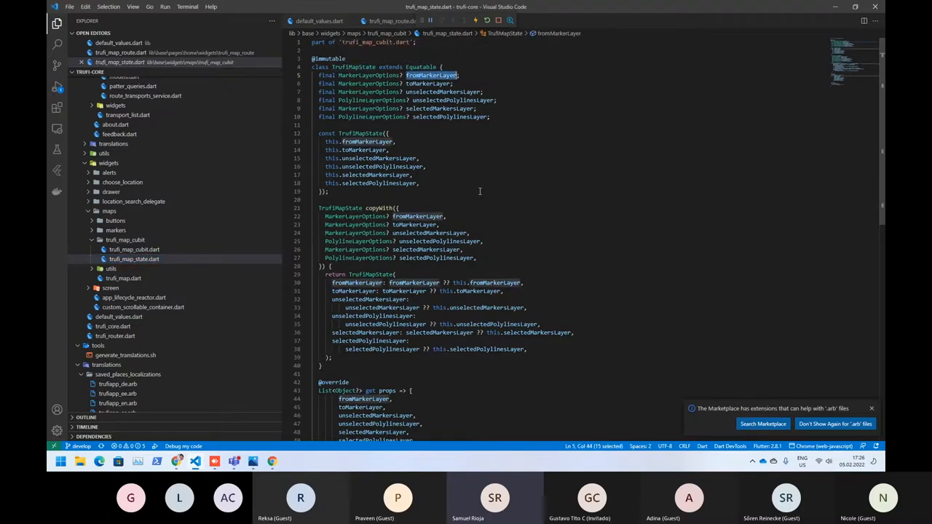
double_click(429, 83)
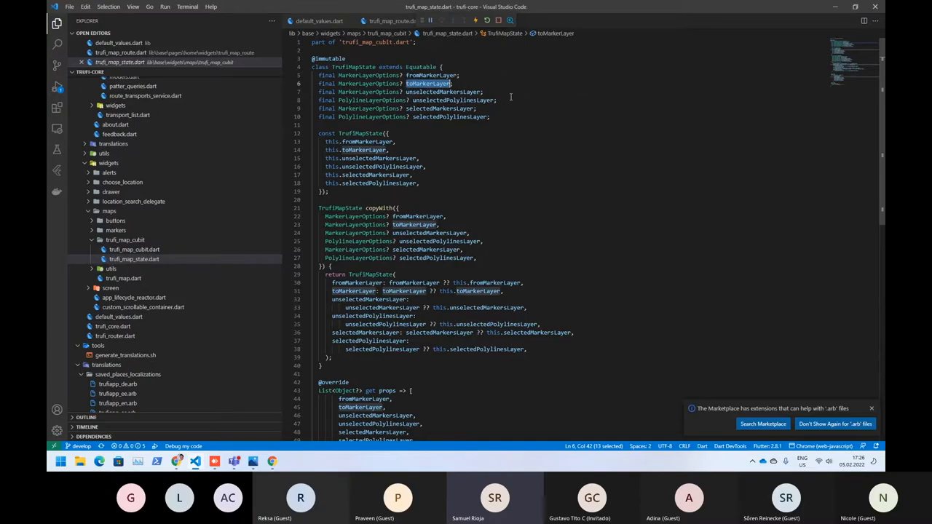
mouse_move(284, 406)
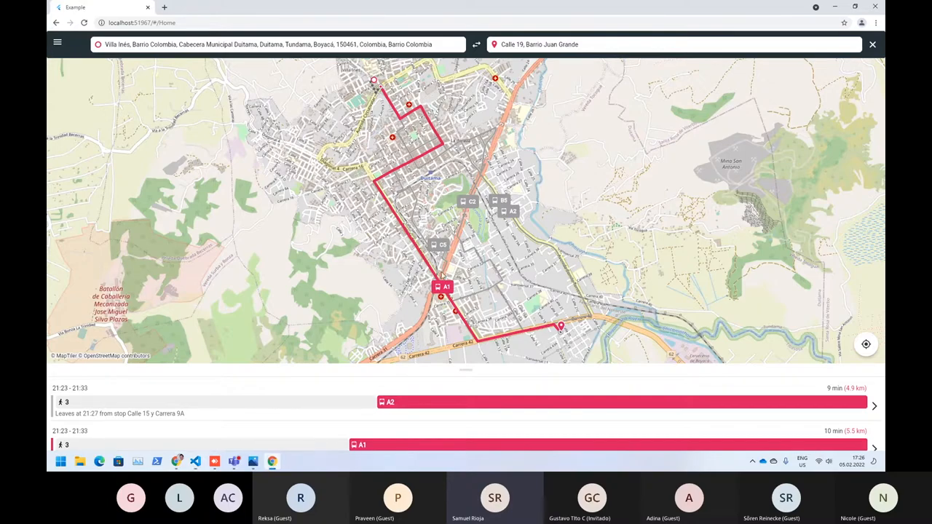
mouse_move(395, 142)
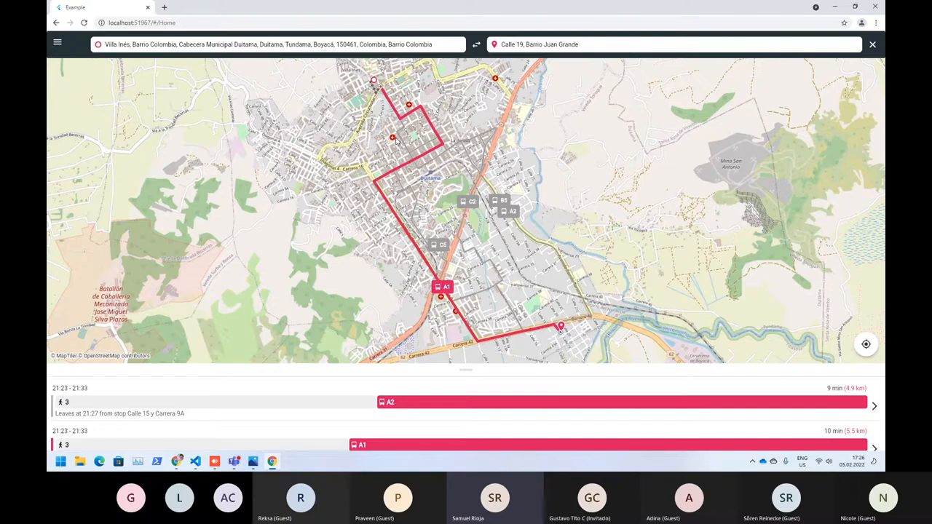
mouse_move(468, 207)
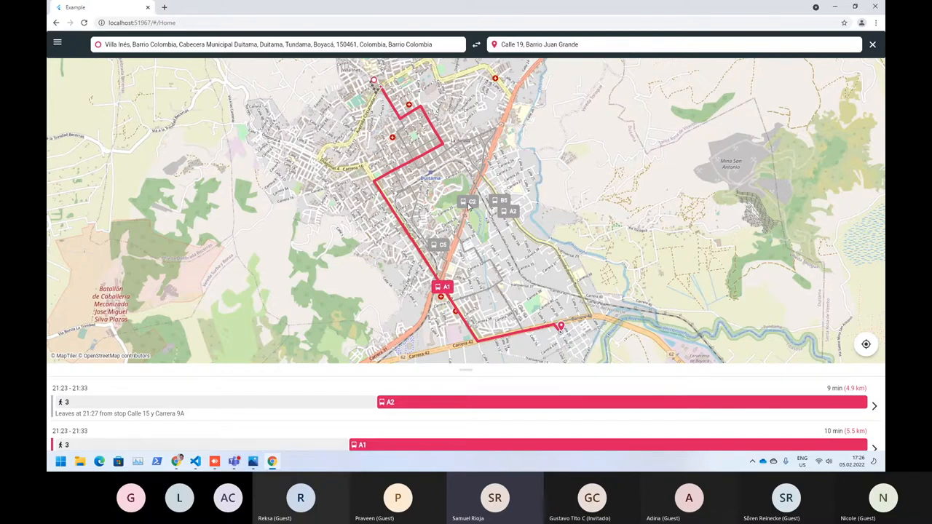
mouse_move(419, 196)
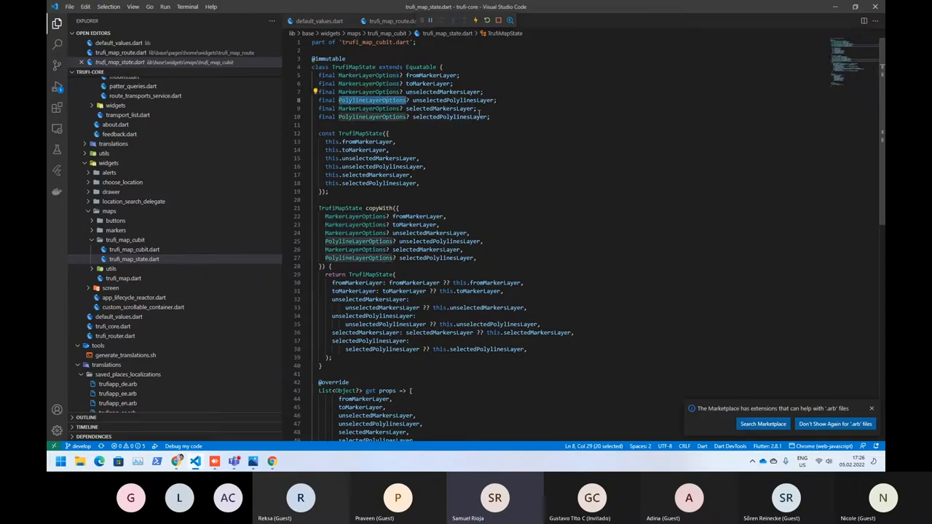
Return to default_values.dart where HomePage's mapBuilder returns TrufiMapRoute.
scroll("down", 3)
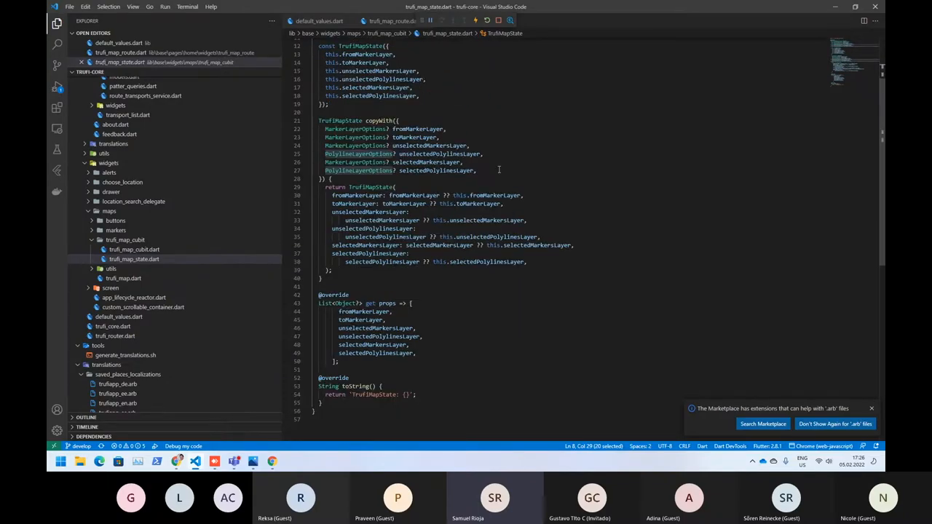
scroll("down", 3)
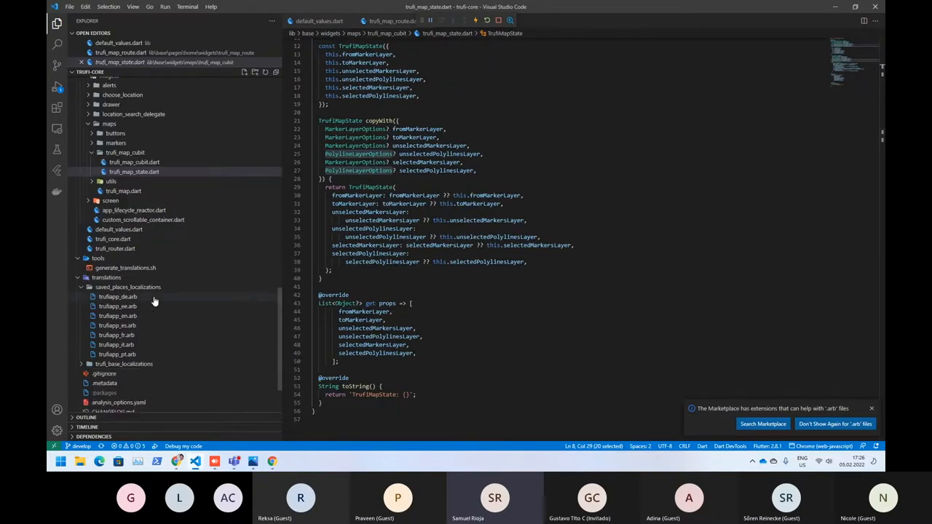
left_click(119, 230)
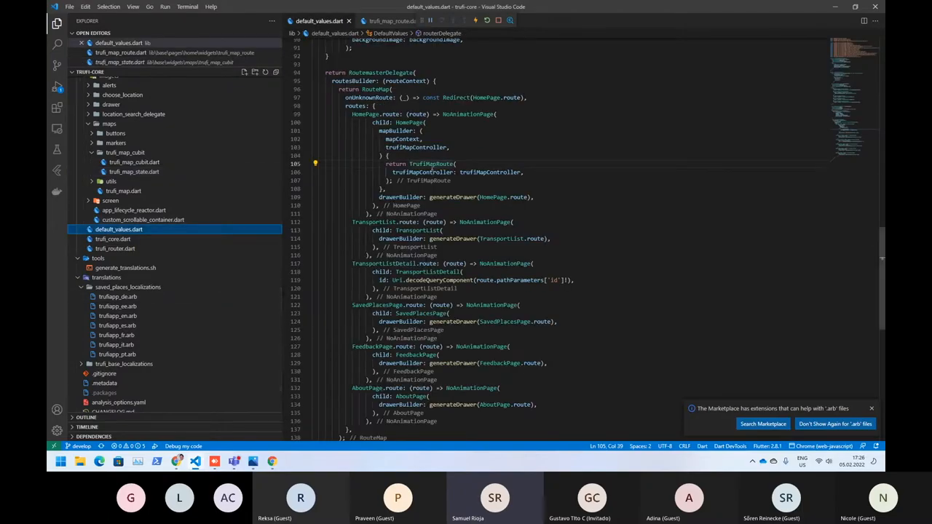
Highlight mapRouteState and a build variable in trufi_map_route.dart's build method.
left_click(393, 20)
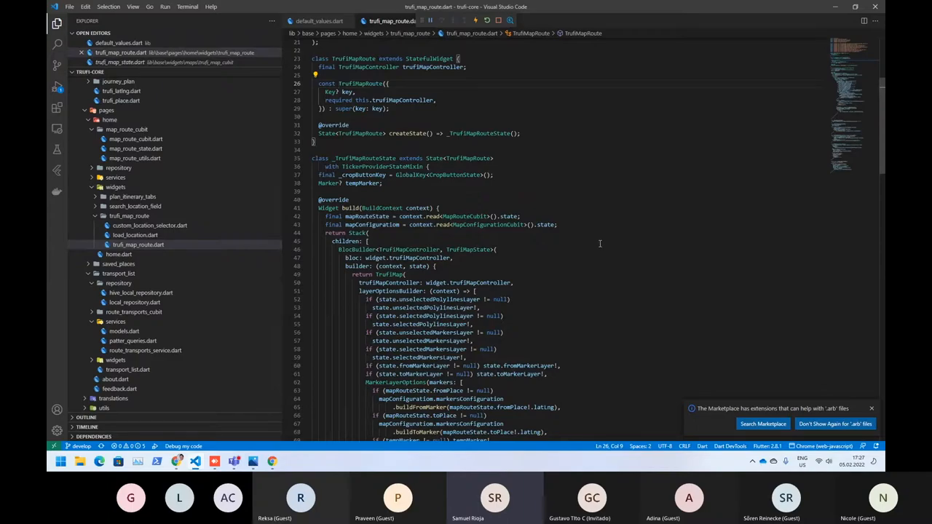
mouse_move(570, 221)
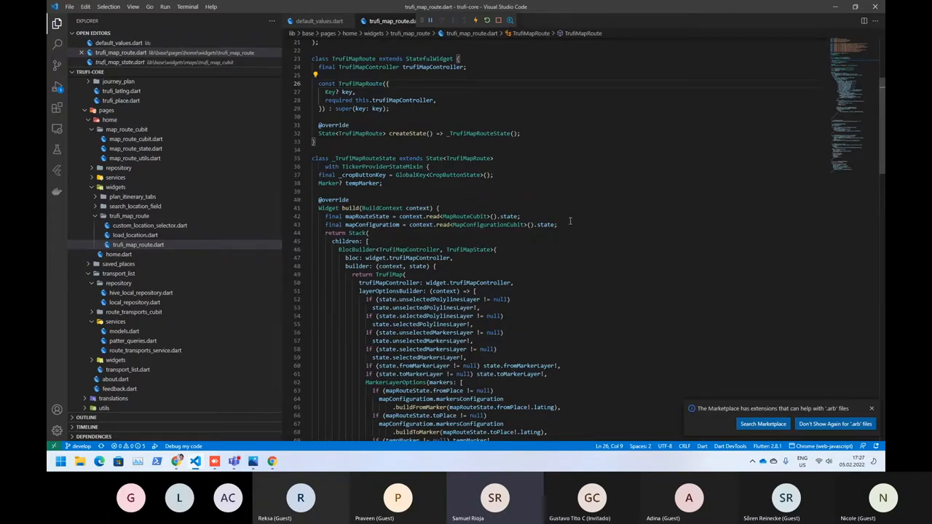
double_click(367, 215)
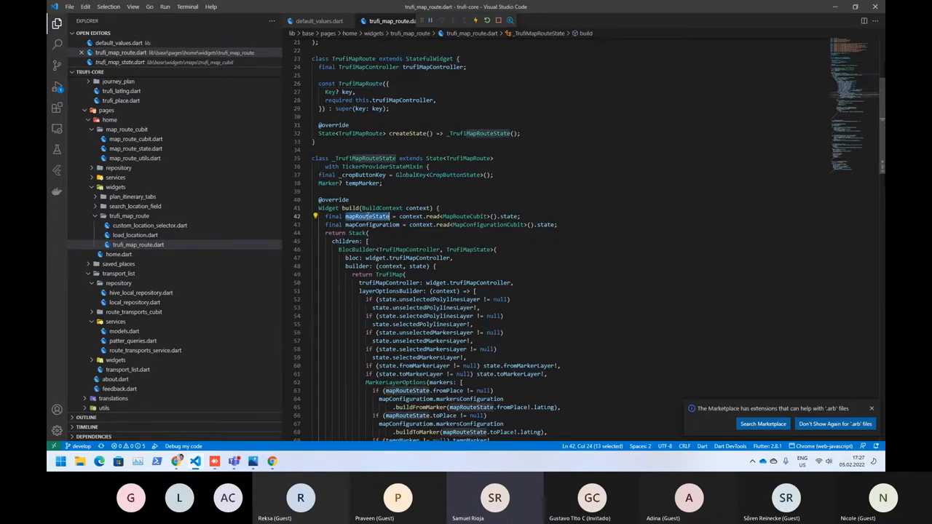
double_click(464, 215)
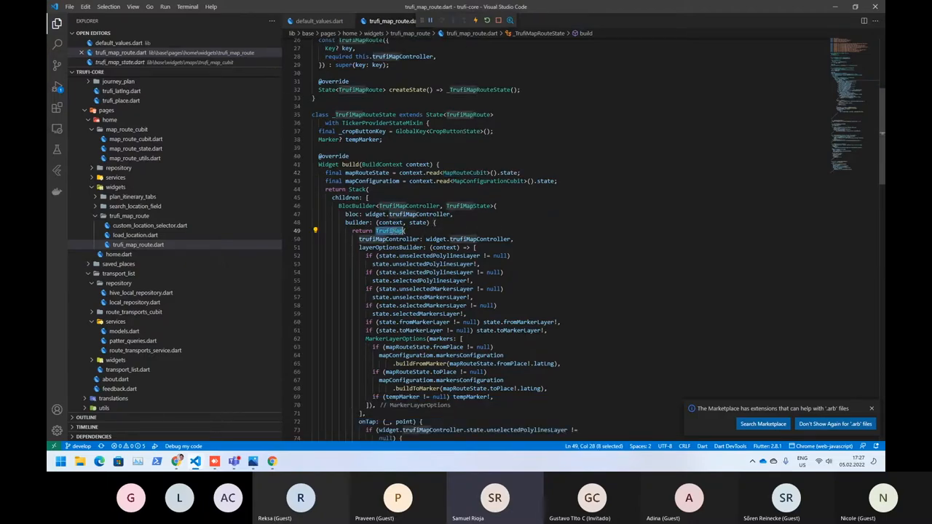
scroll("up", 3)
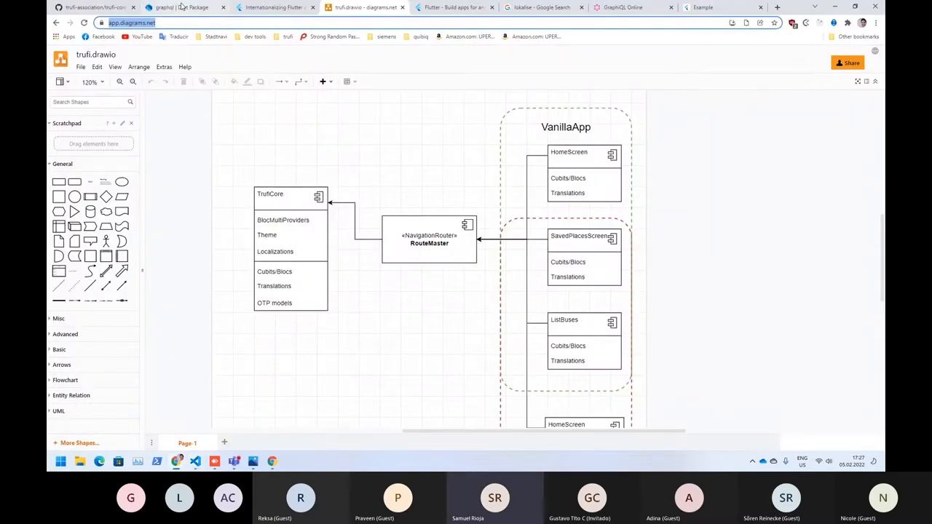
Search pub.dev for flutter_map and load the package page.
left_click(182, 8)
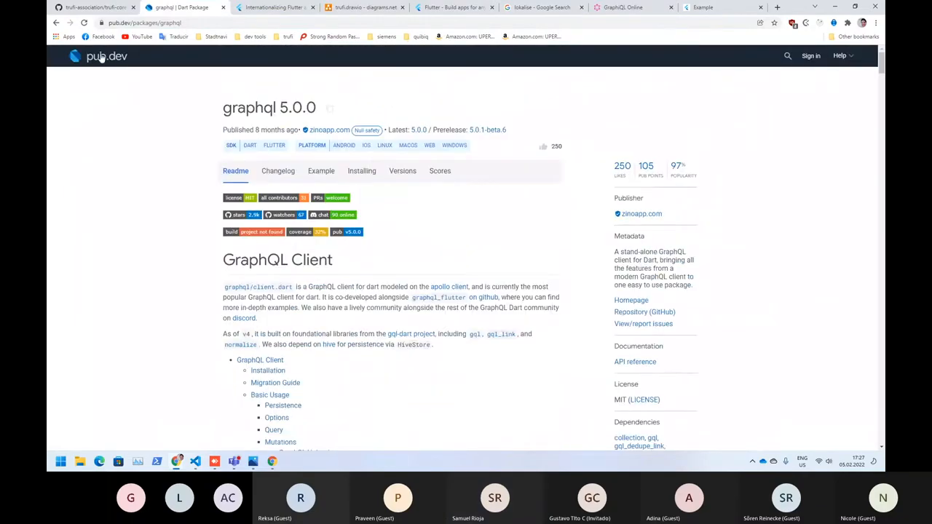
left_click(97, 56)
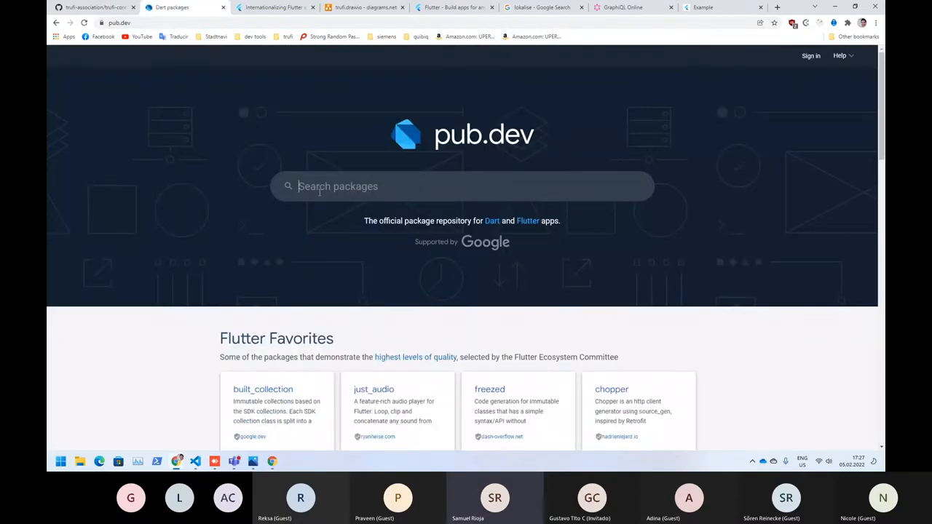
type("flutter_map")
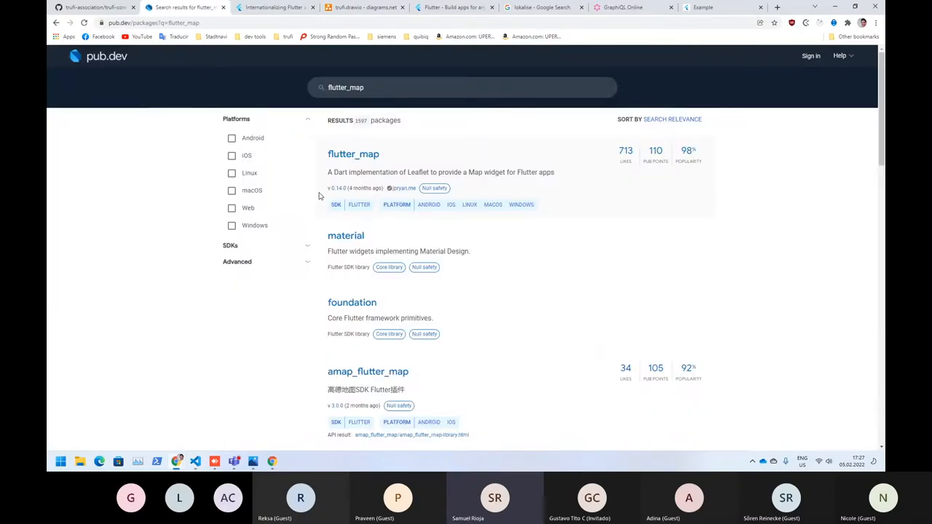
left_click(352, 154)
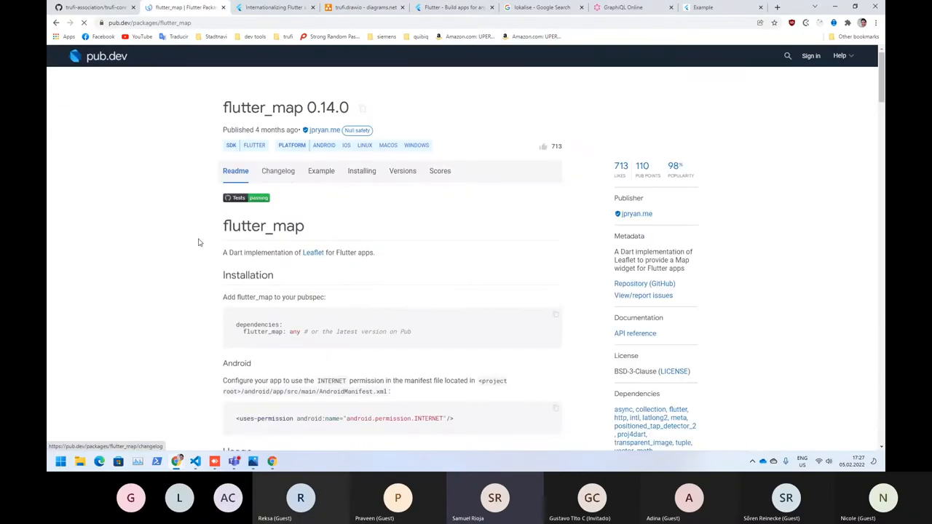
Scroll to the Usage example and select its TileLayerOptions block.
scroll("down", 3)
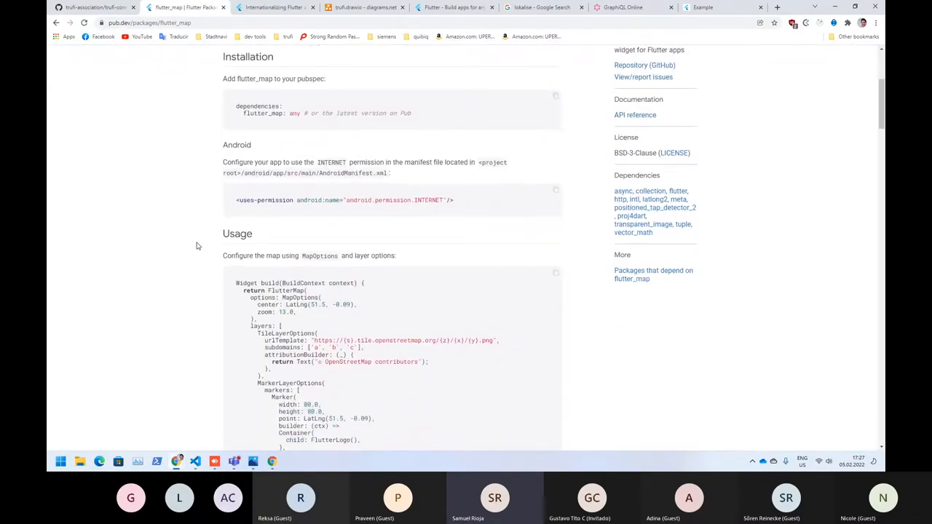
scroll("down", 3)
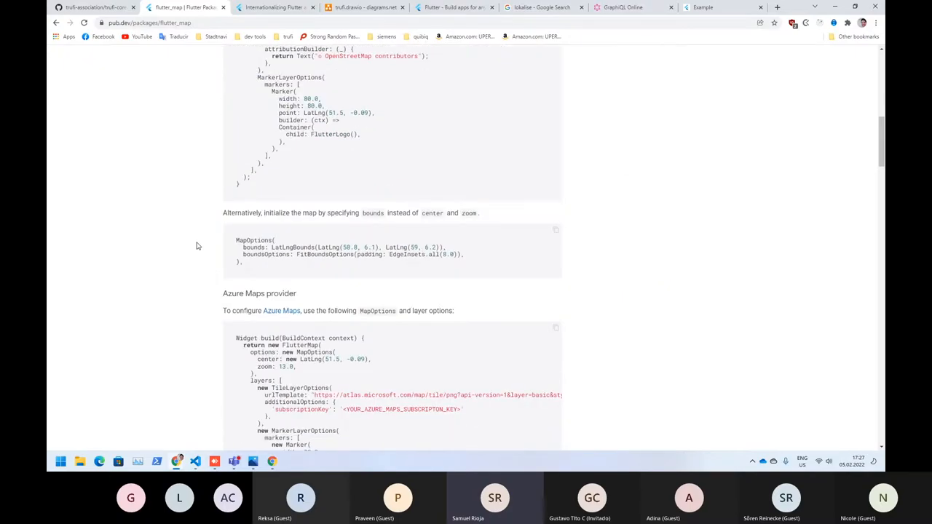
scroll("up", 3)
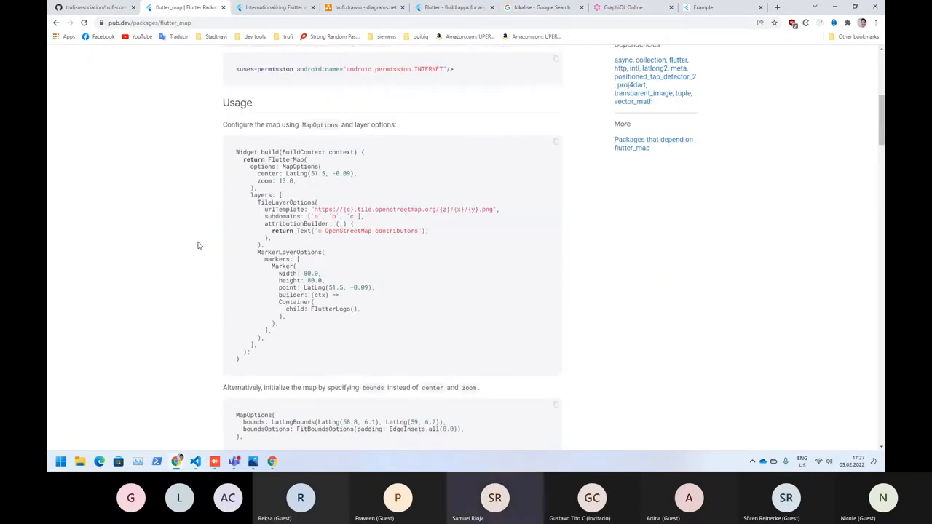
double_click(259, 195)
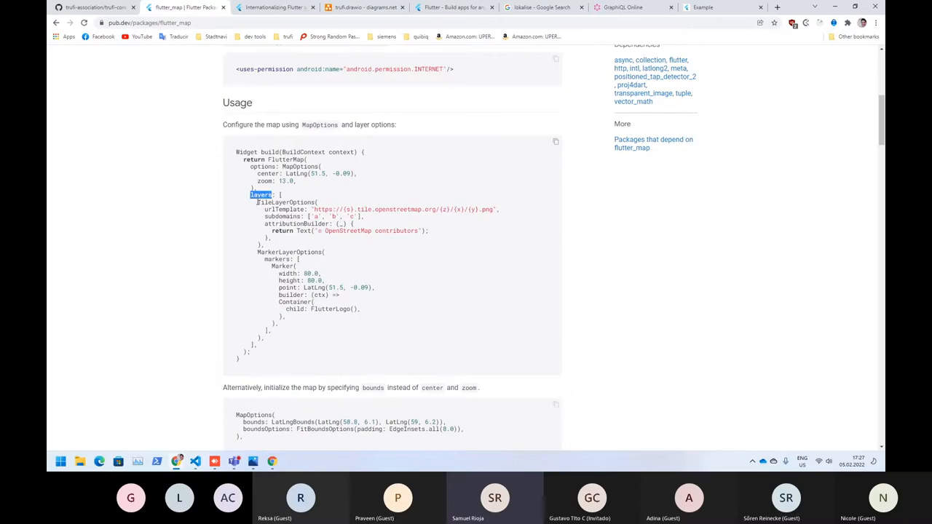
left_click_drag(274, 195, 275, 244)
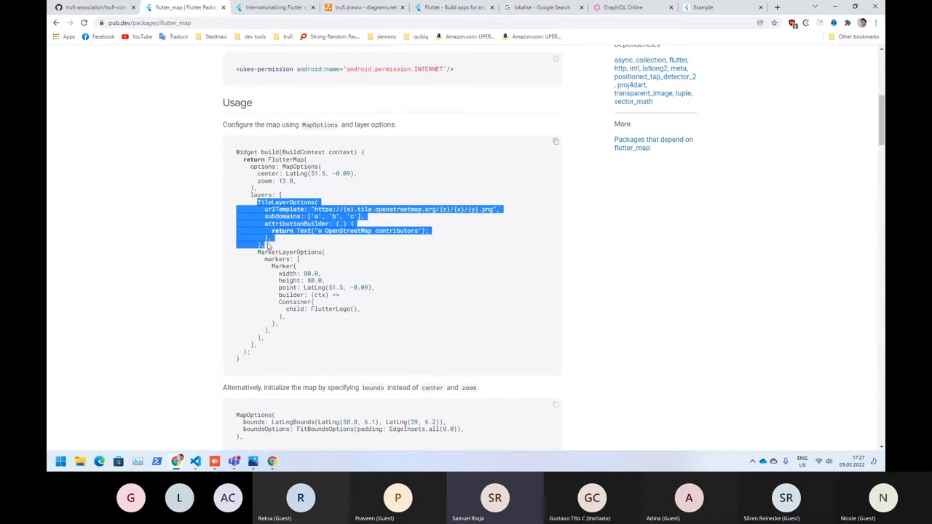
left_click(267, 246)
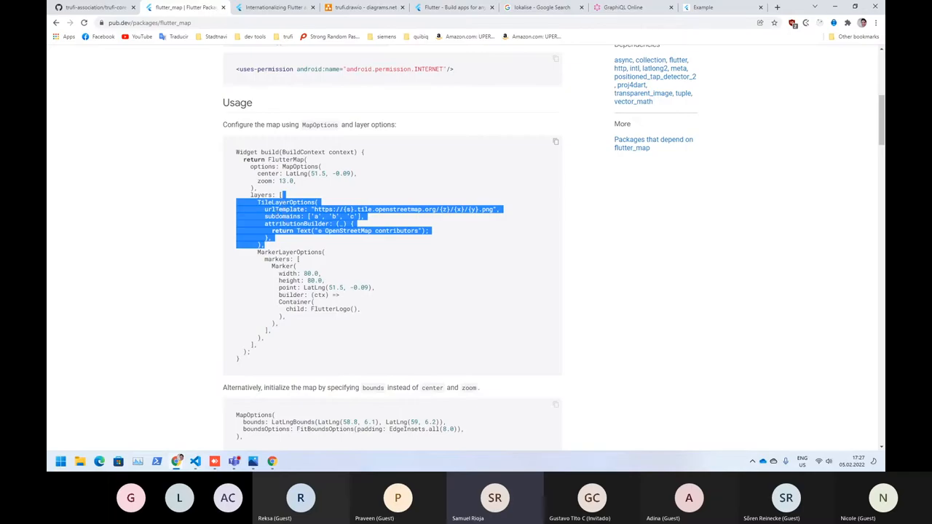
mouse_move(214, 407)
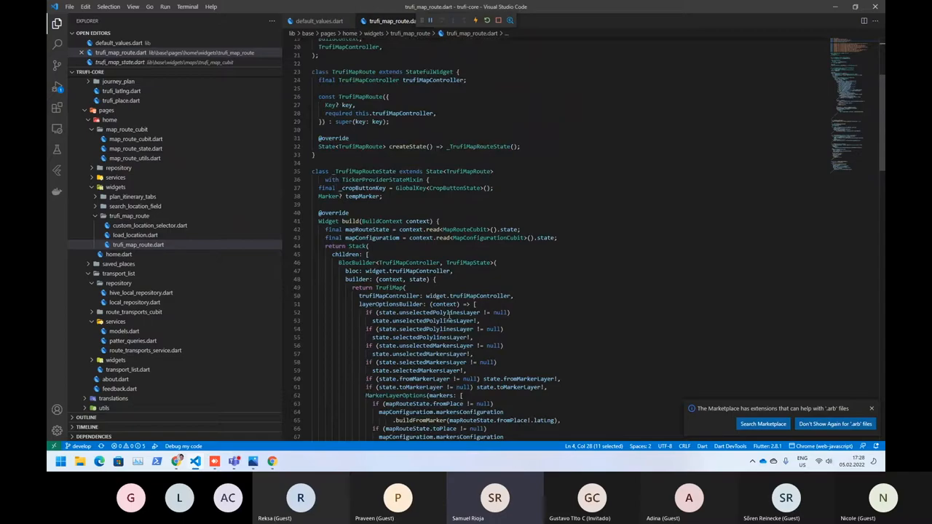
scroll("down", 3)
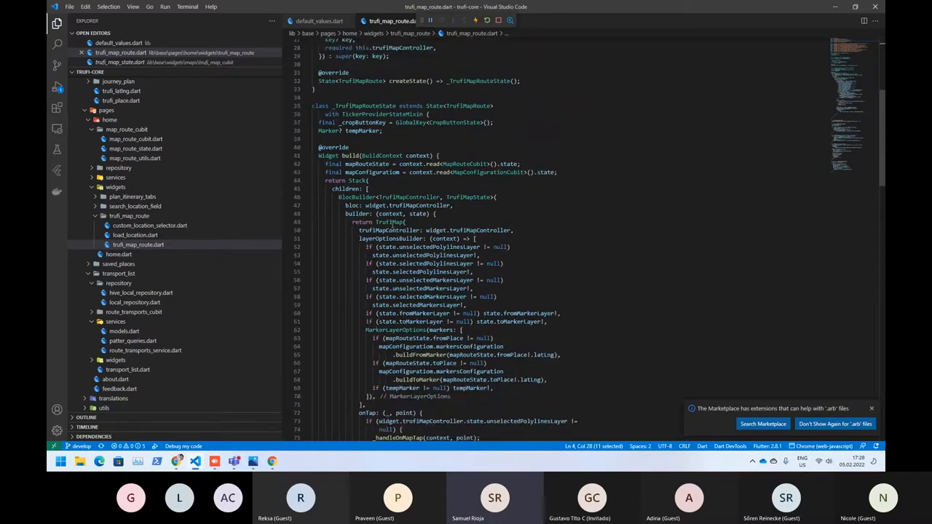
scroll("down", 3)
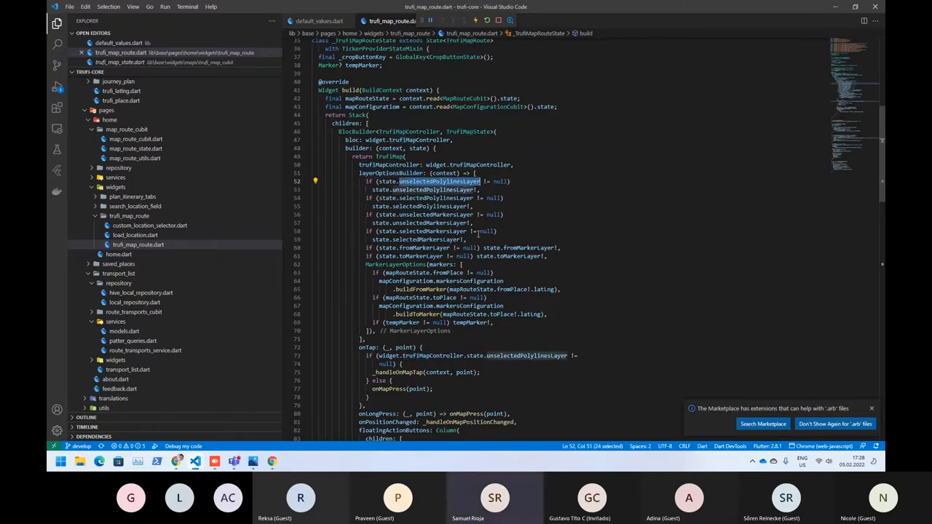
double_click(433, 230)
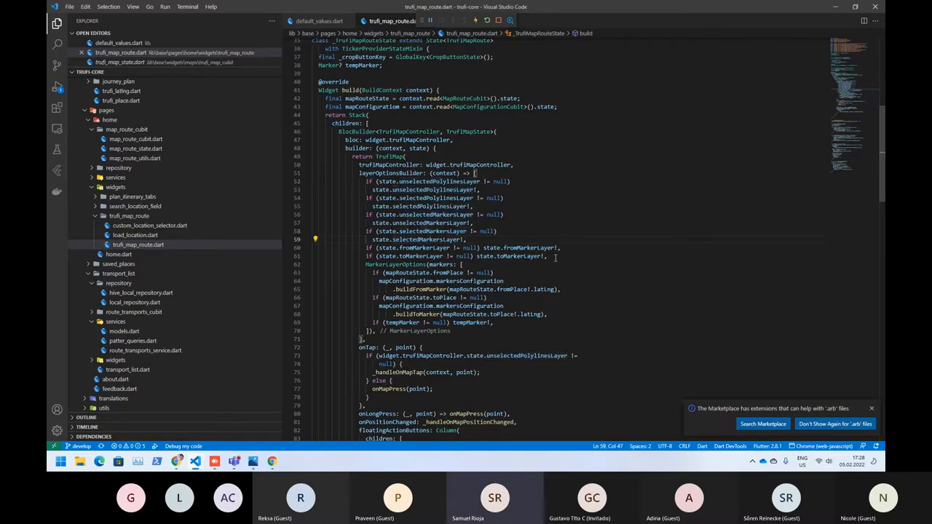
left_click(413, 265)
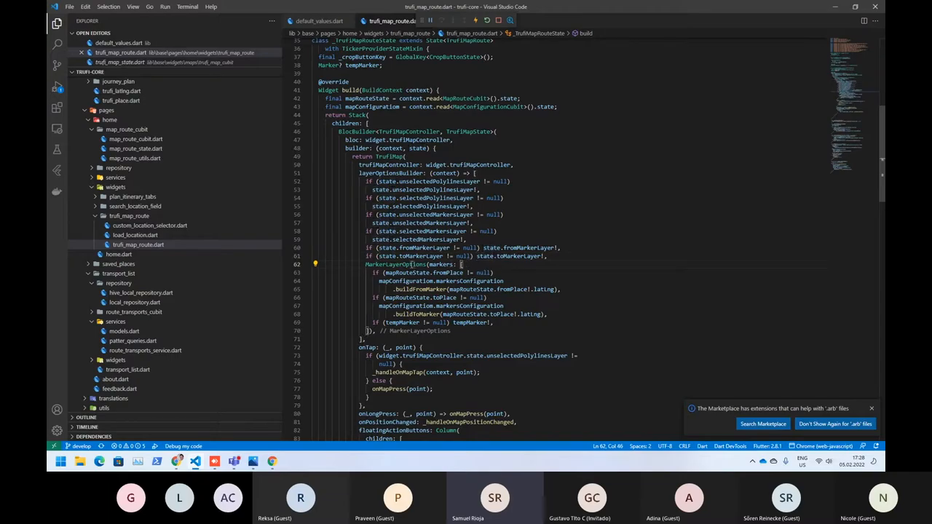
double_click(396, 264)
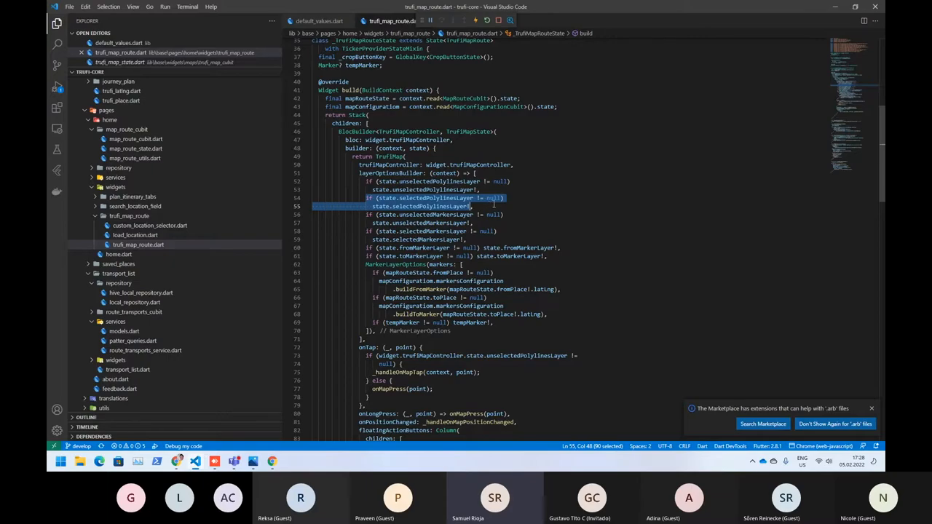
mouse_move(517, 220)
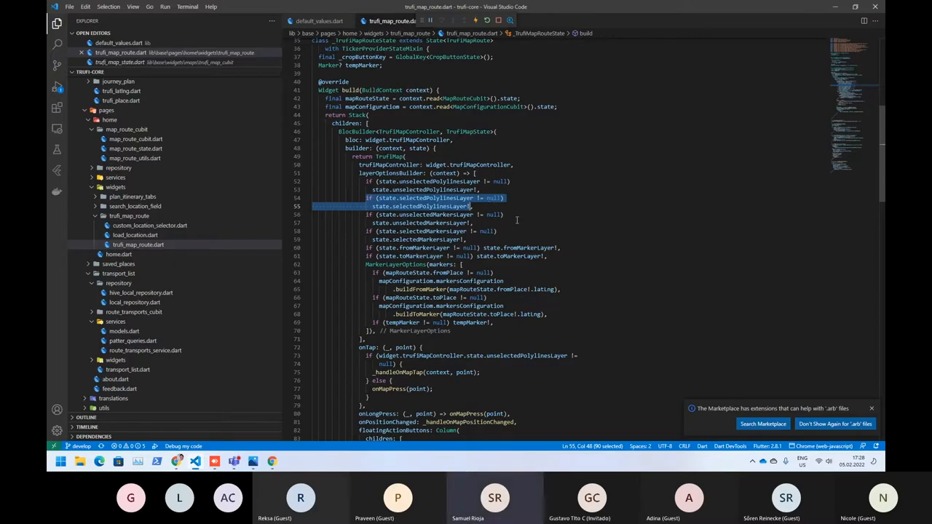
left_click(390, 263)
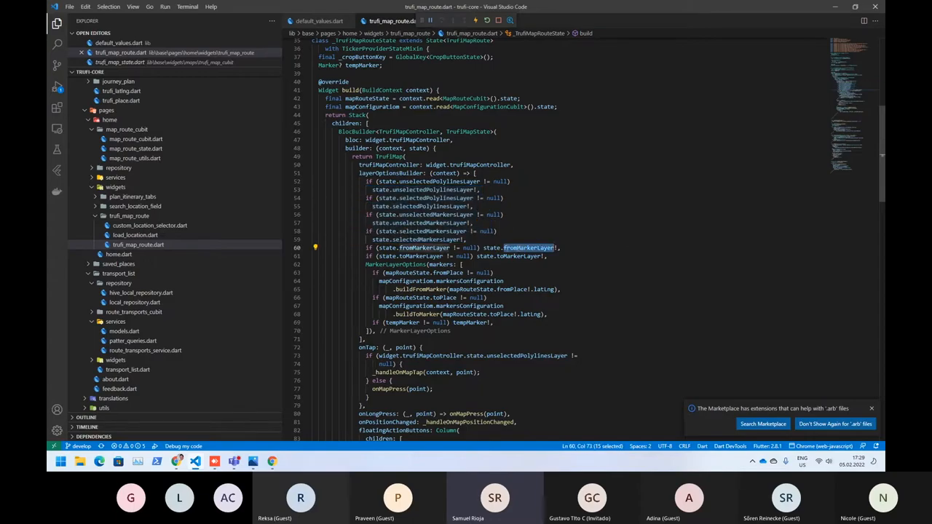
mouse_move(207, 446)
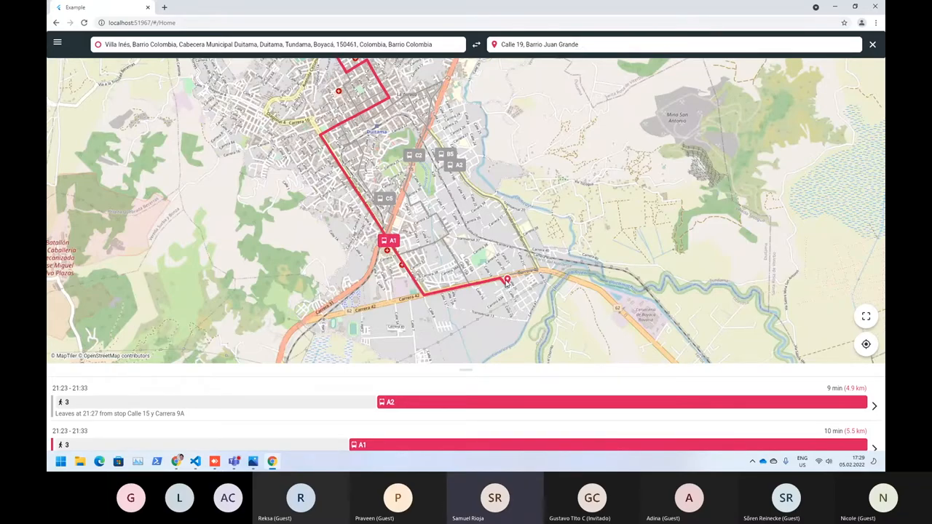
mouse_move(273, 463)
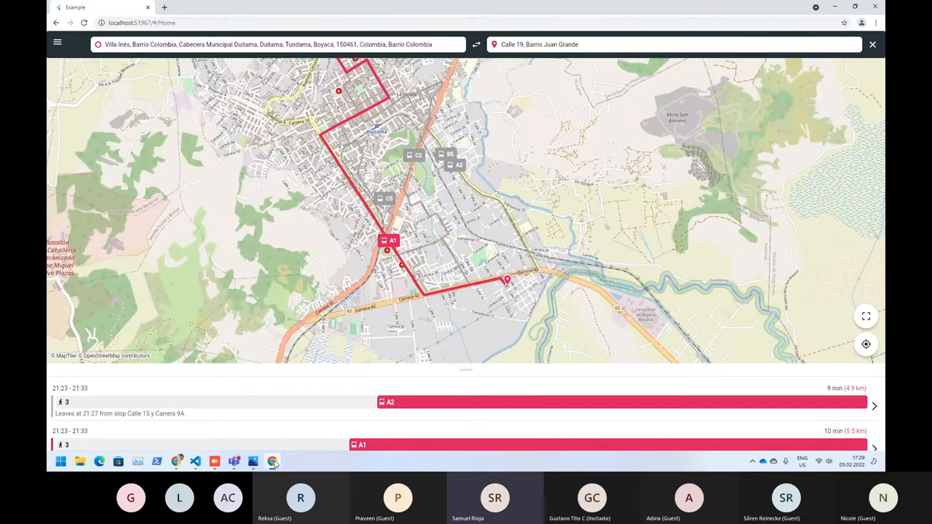
left_click(195, 460)
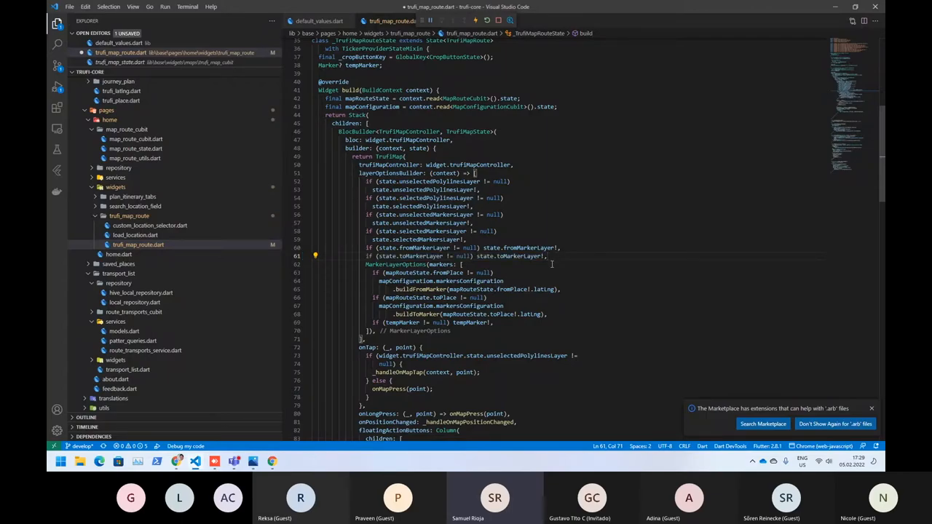
Comment out the MarkerLayerOptions block with Ctrl+/ and switch to the hot-restarted app.
left_click(458, 265)
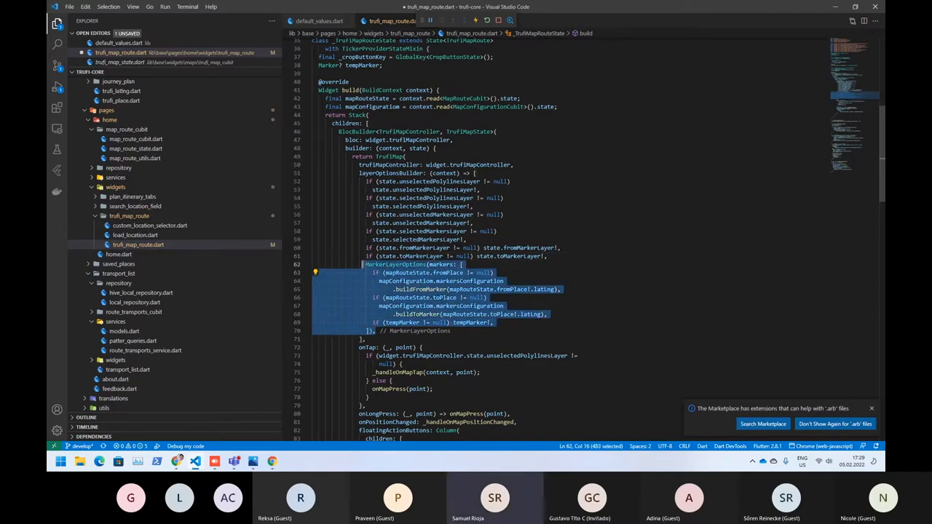
key("ctrl+/")
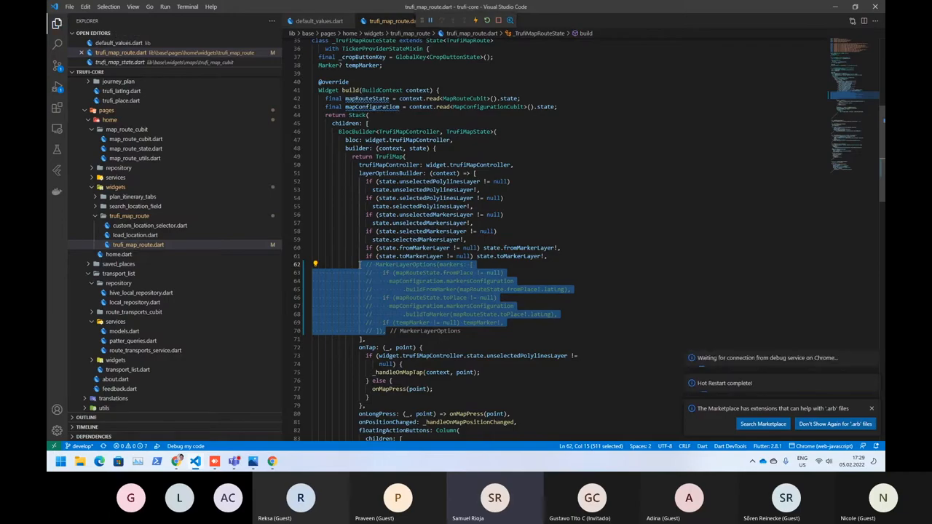
mouse_move(272, 460)
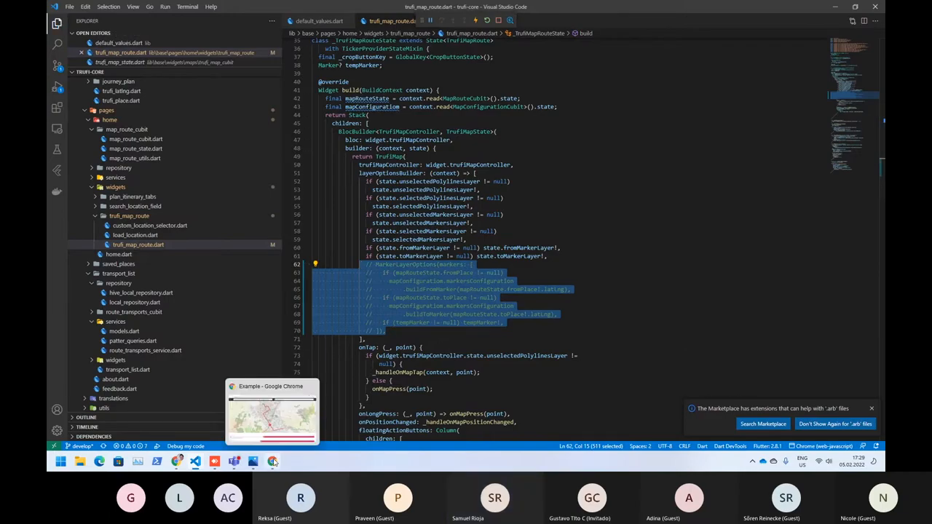
left_click(271, 411)
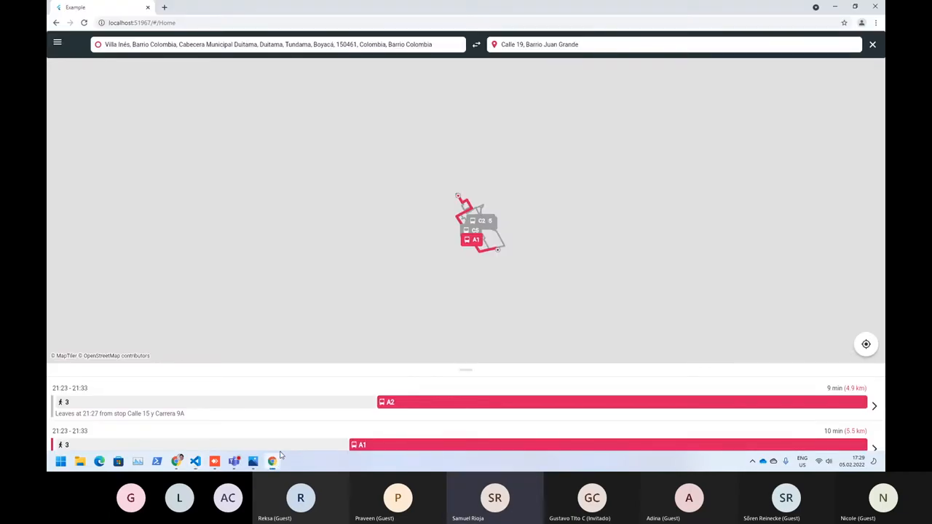
View the reloaded map with the red itinerary route over Duitama.
left_click(195, 460)
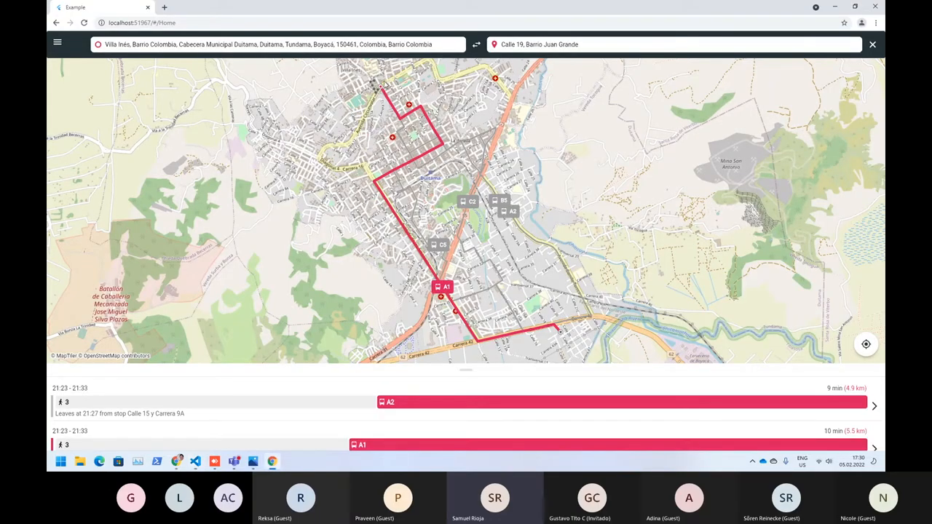
mouse_move(284, 457)
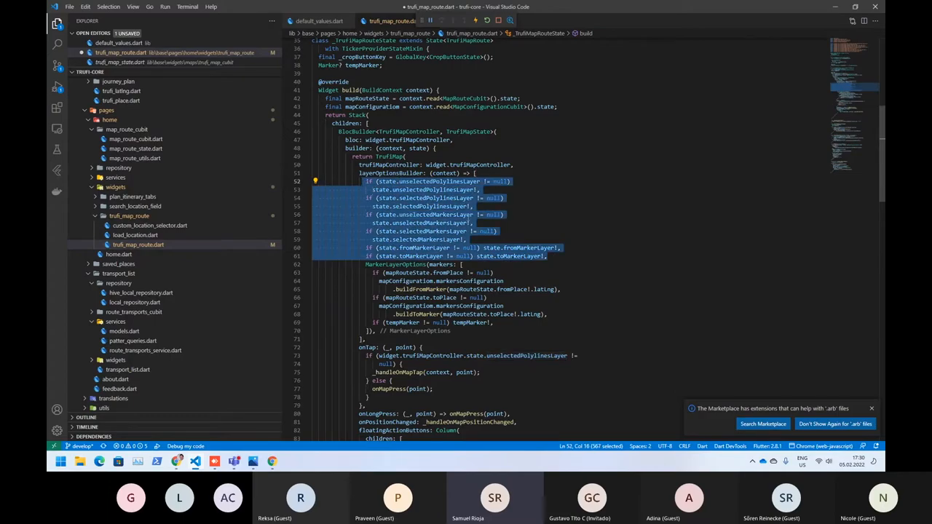
scroll("down", 3)
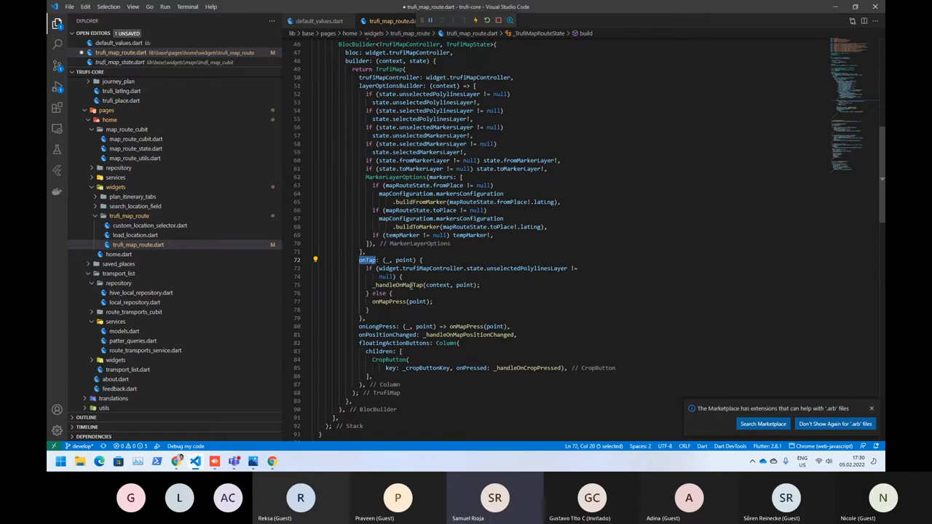
mouse_move(271, 462)
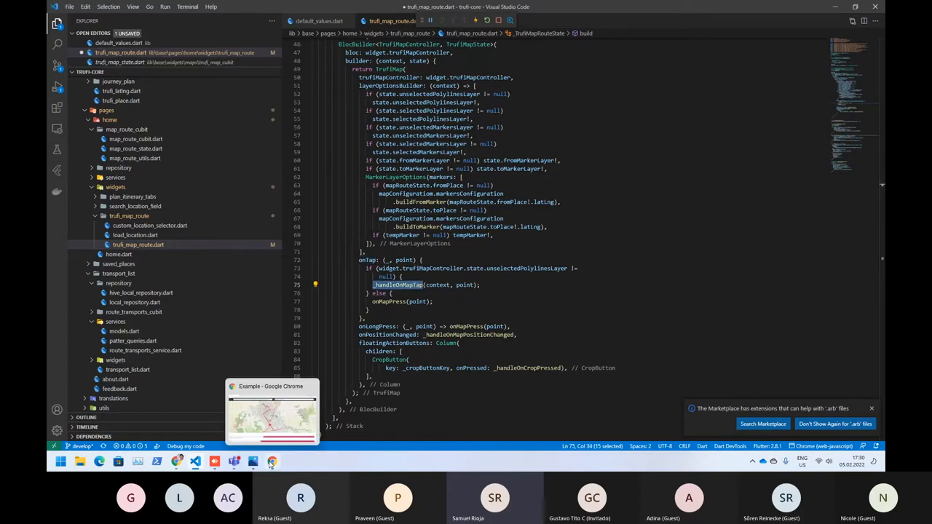
left_click(271, 410)
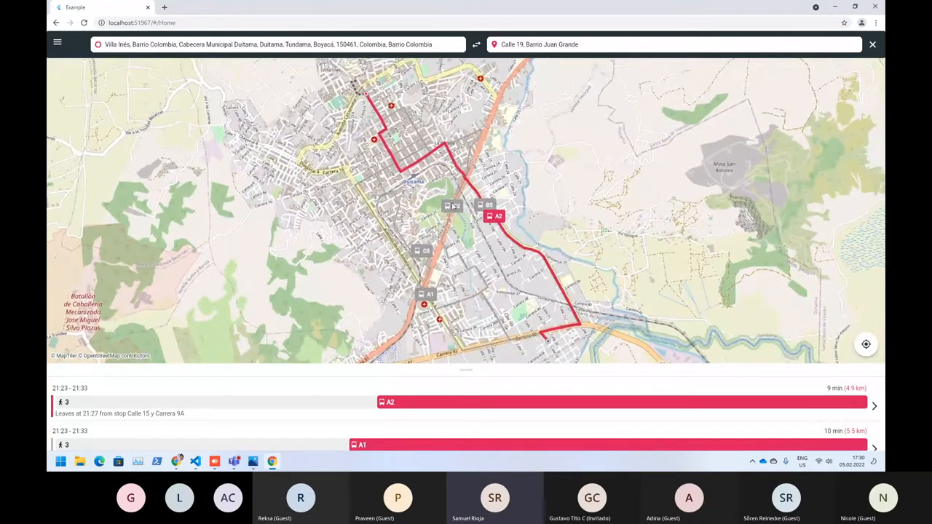
left_click(195, 460)
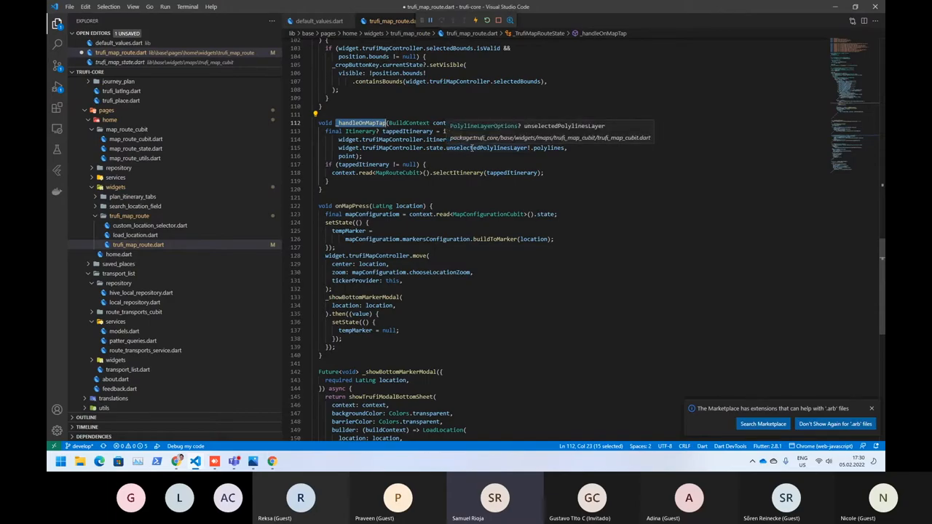
Follow the selectItinerary call in _handleOnMapTap to its cubit definition and note its Itinerary parameter.
scroll("up", 3)
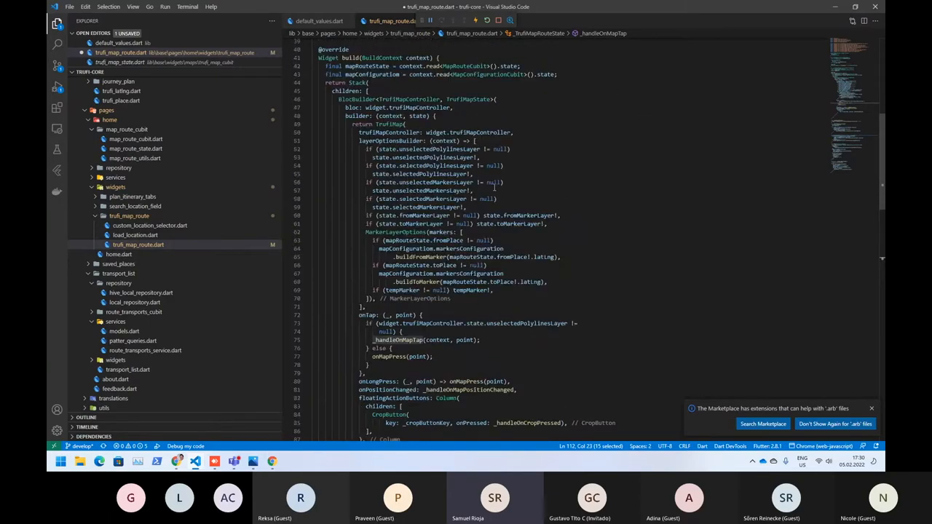
scroll("up", 3)
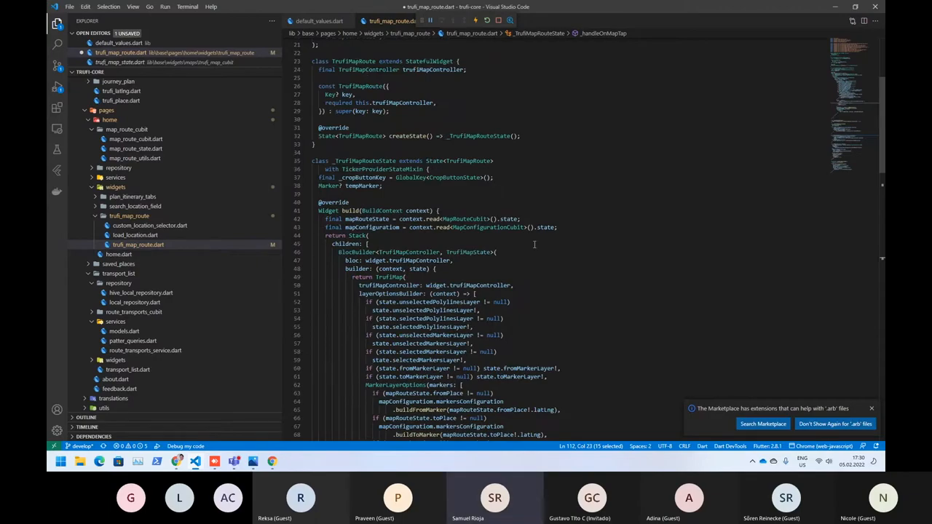
scroll("down", 3)
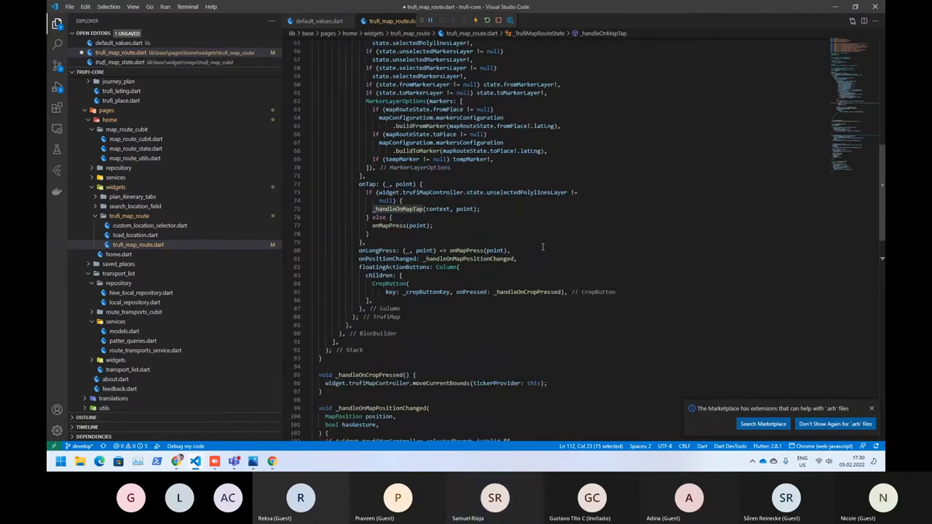
scroll("down", 3)
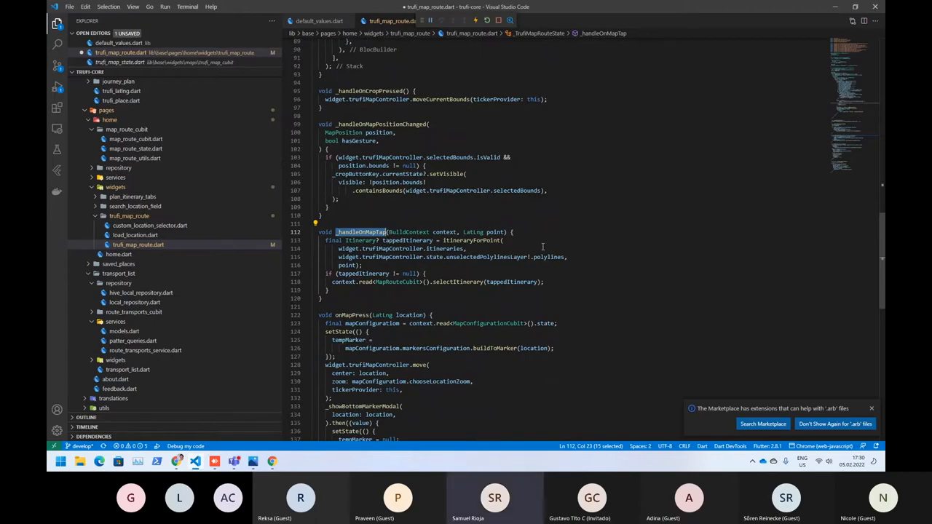
left_click(459, 282)
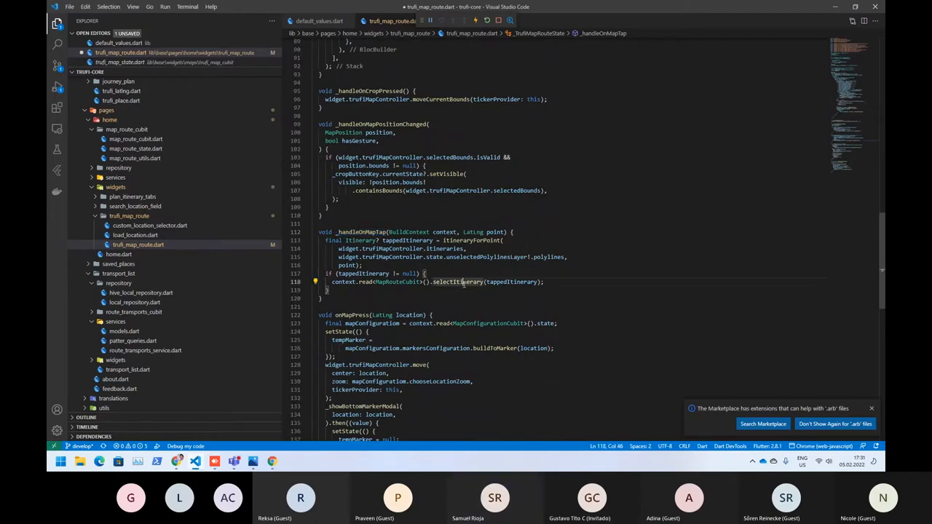
left_click(457, 283)
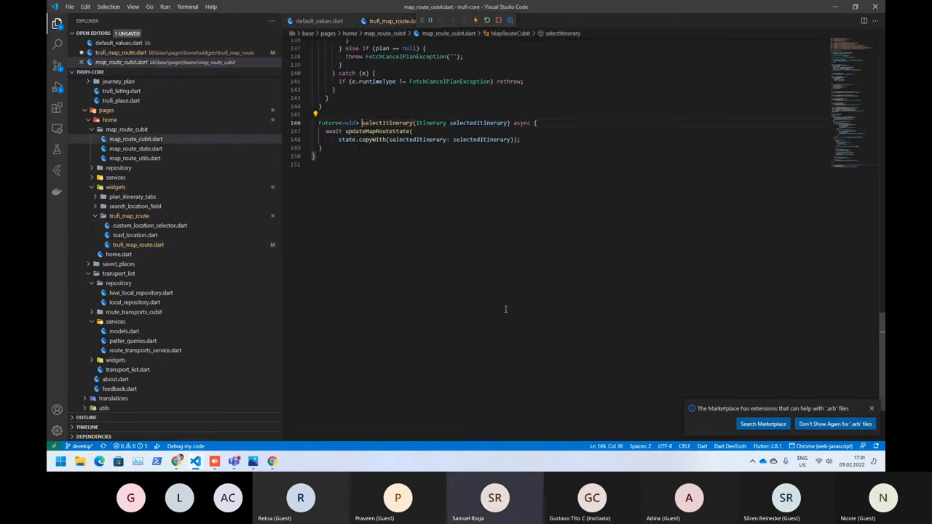
double_click(431, 188)
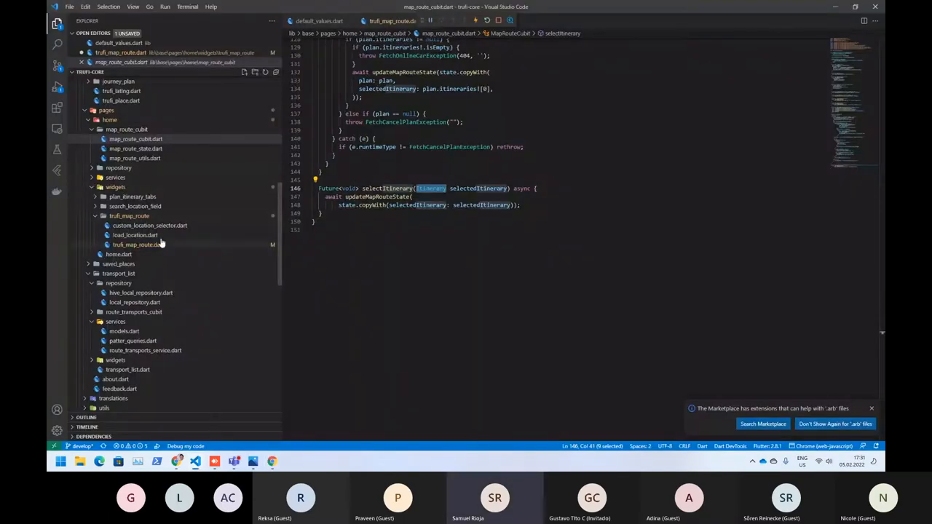
Back in truffi_map_route.dart, inspect the tappedItinerary variable and jump to selectItinerary in map_route_cubit.dart again.
left_click(137, 245)
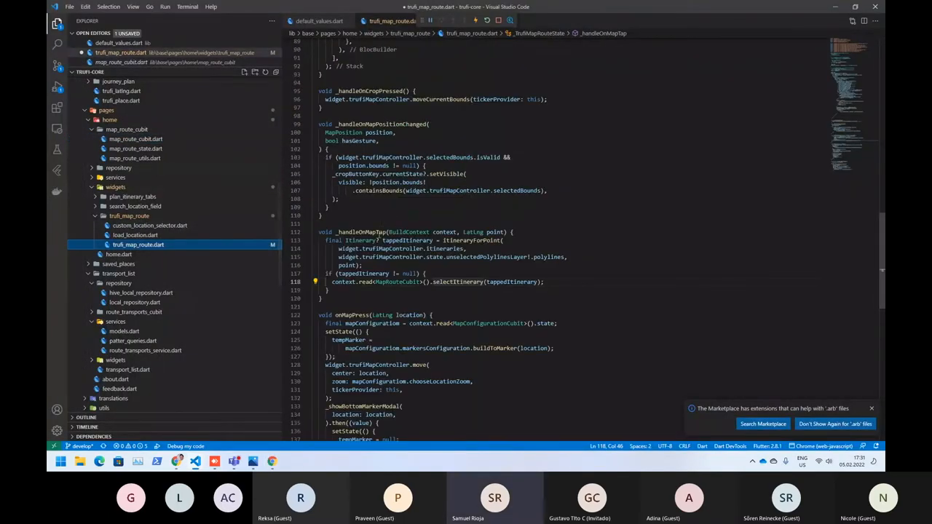
double_click(510, 282)
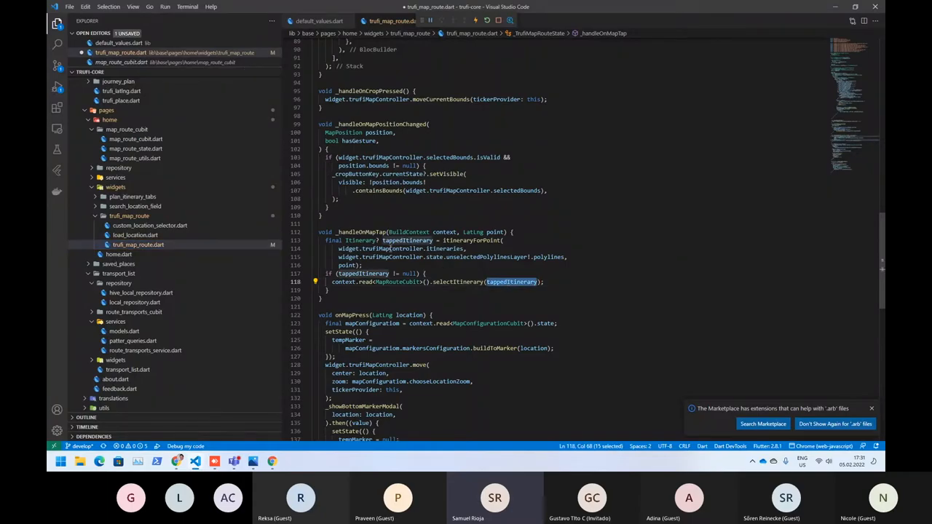
left_click(411, 240)
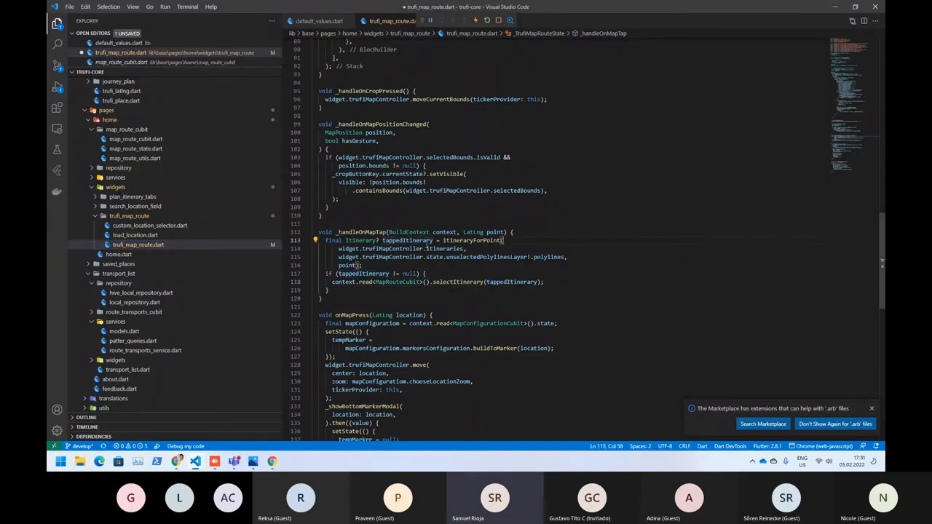
double_click(406, 240)
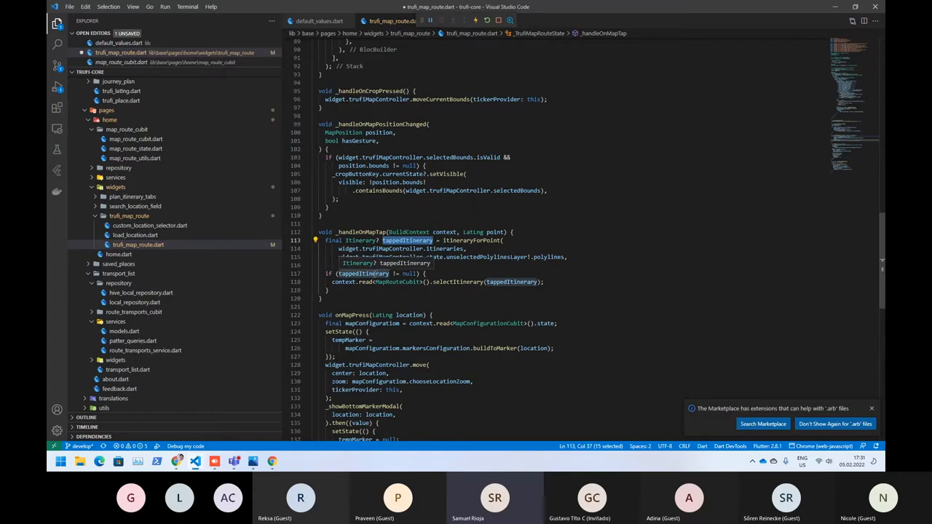
left_click(454, 282)
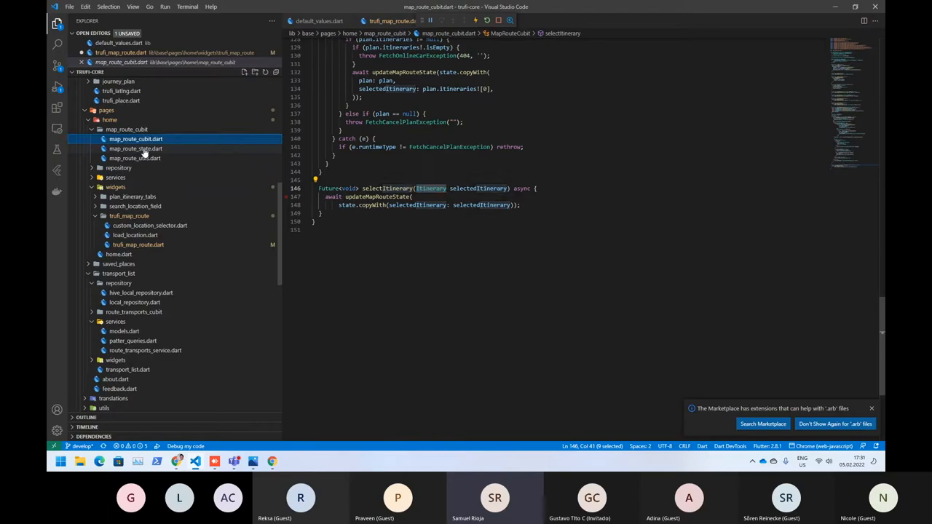
Review selectedItinerary in map_route_state.dart, then return to truffi_map_route.dart at the TrufiMap onTap handler.
left_click(136, 149)
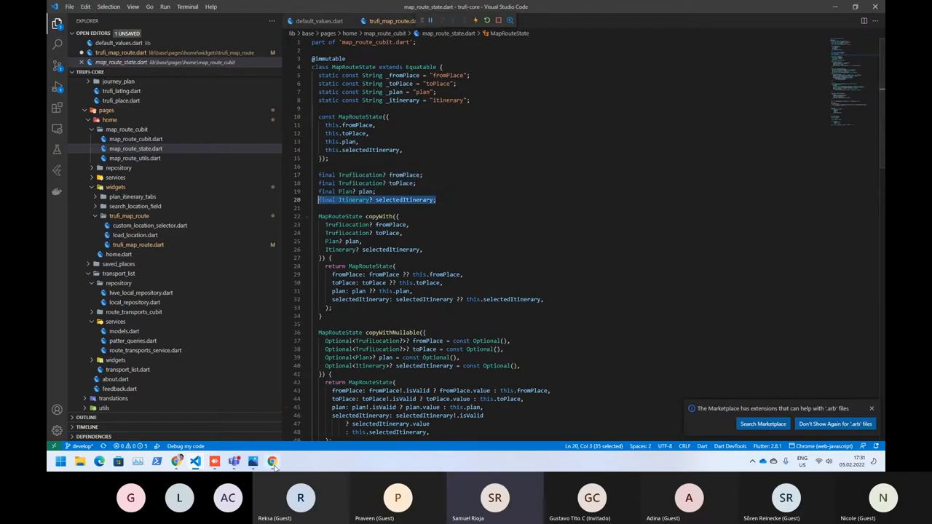
left_click(137, 244)
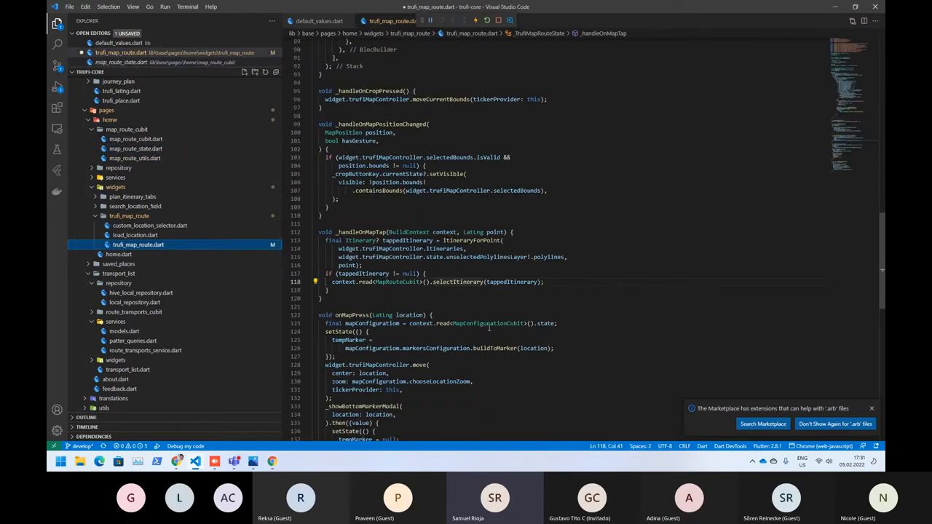
scroll("up", 3)
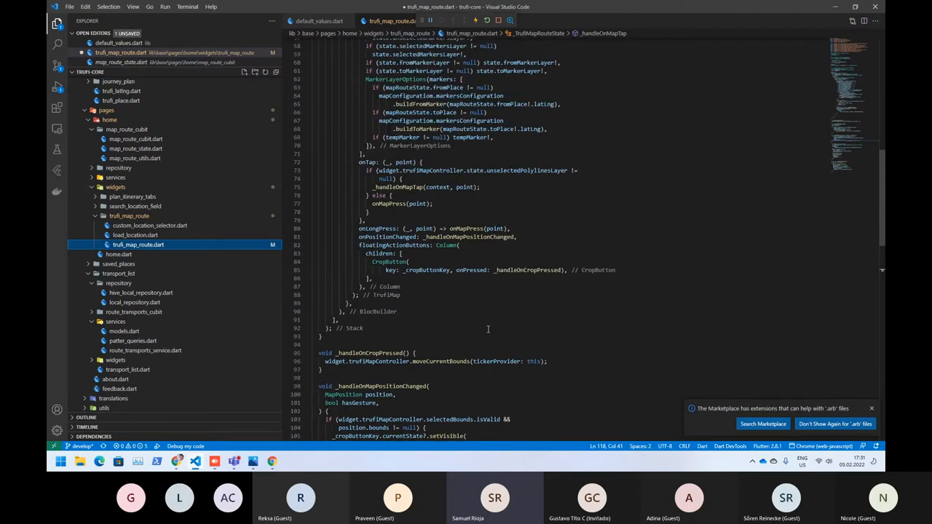
scroll("up", 3)
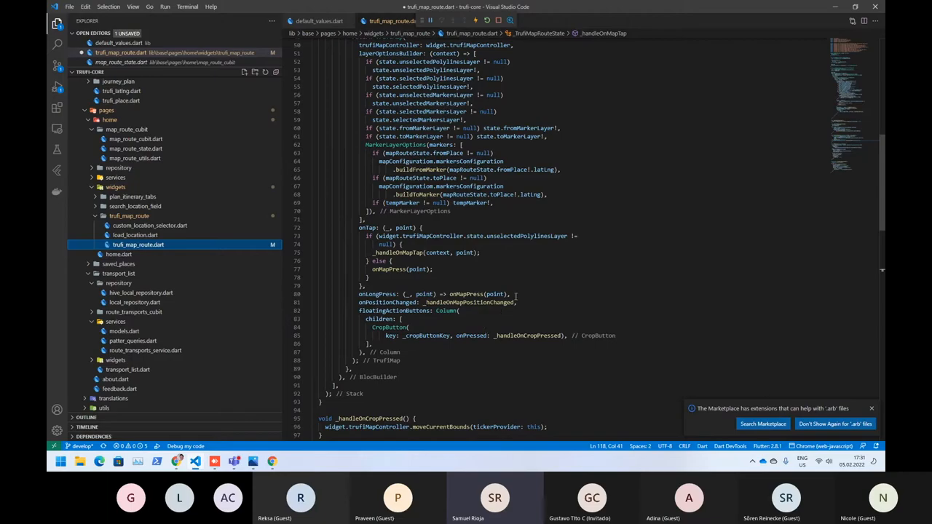
scroll("up", 3)
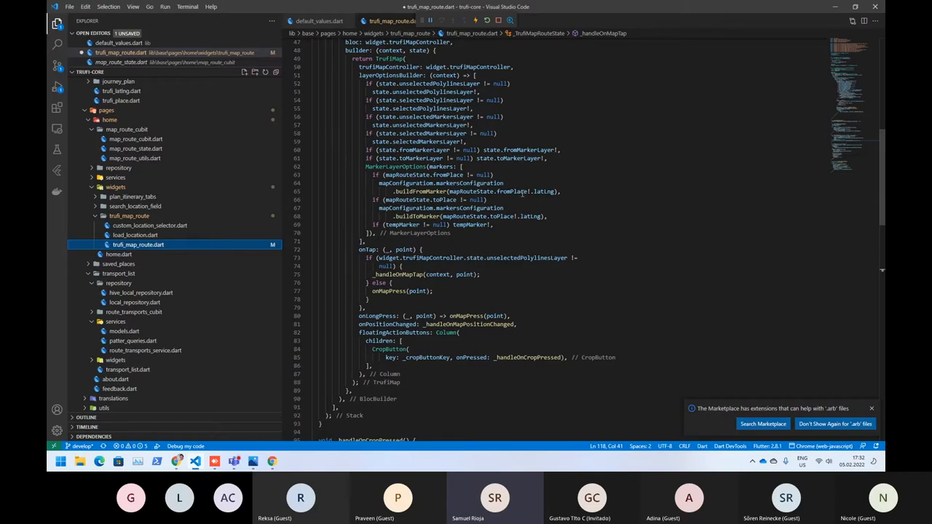
mouse_move(124, 256)
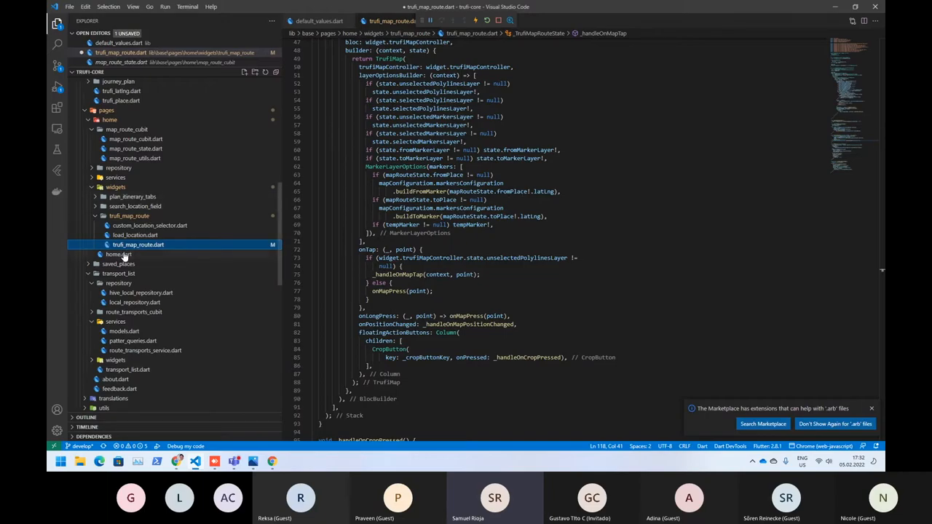
In default_values.dart, make the HomePage mapBuilder return Container() ahead of TrufiMapRoute.
left_click(118, 253)
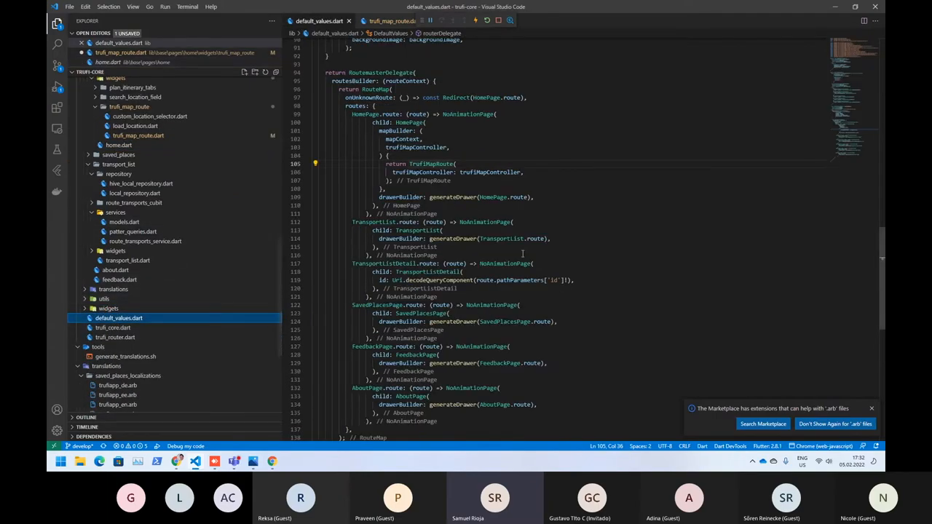
double_click(431, 163)
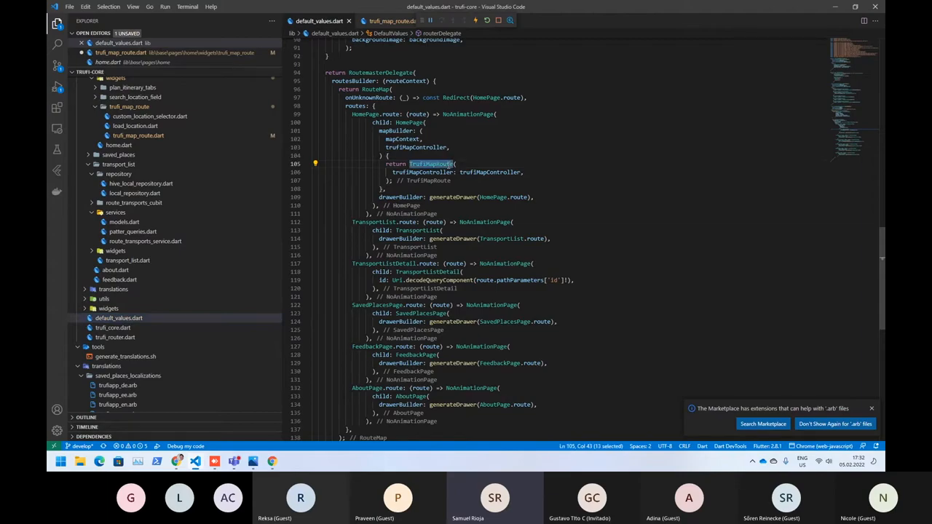
left_click(457, 163)
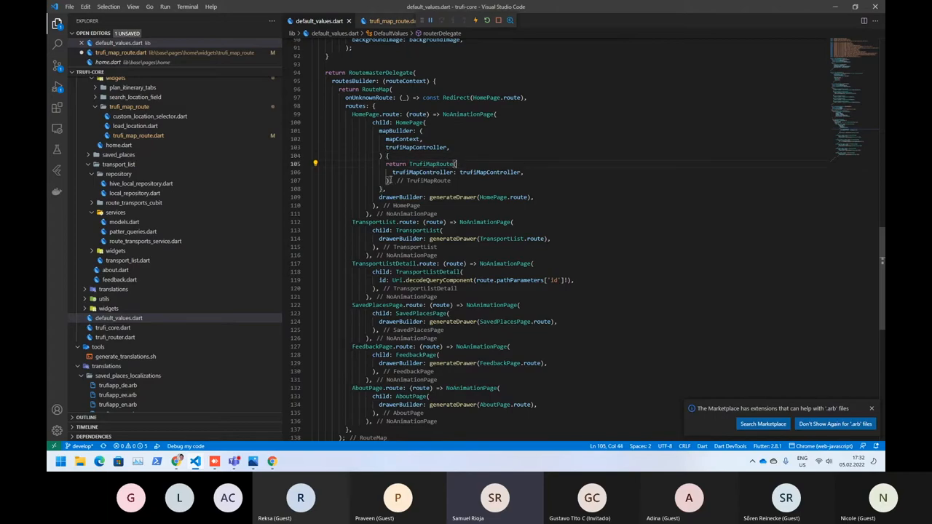
double_click(431, 163)
type("returnn")
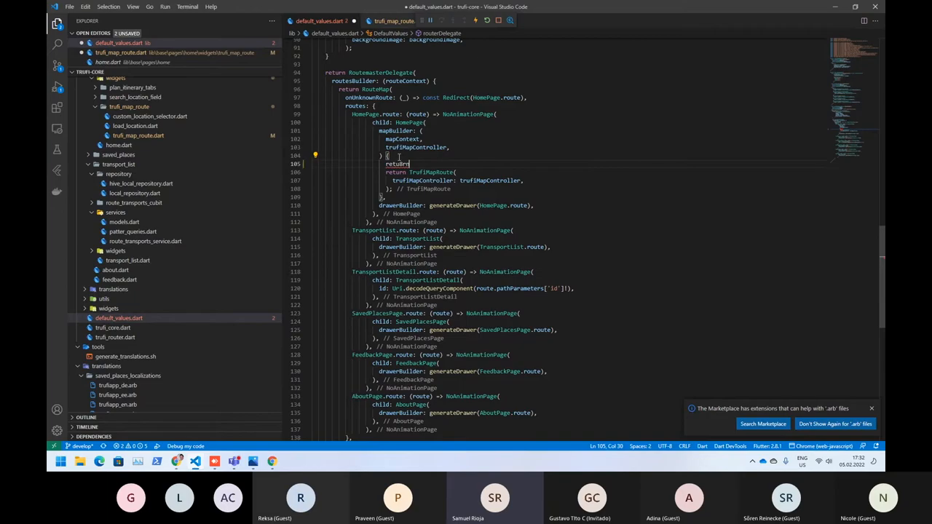
type("Container();")
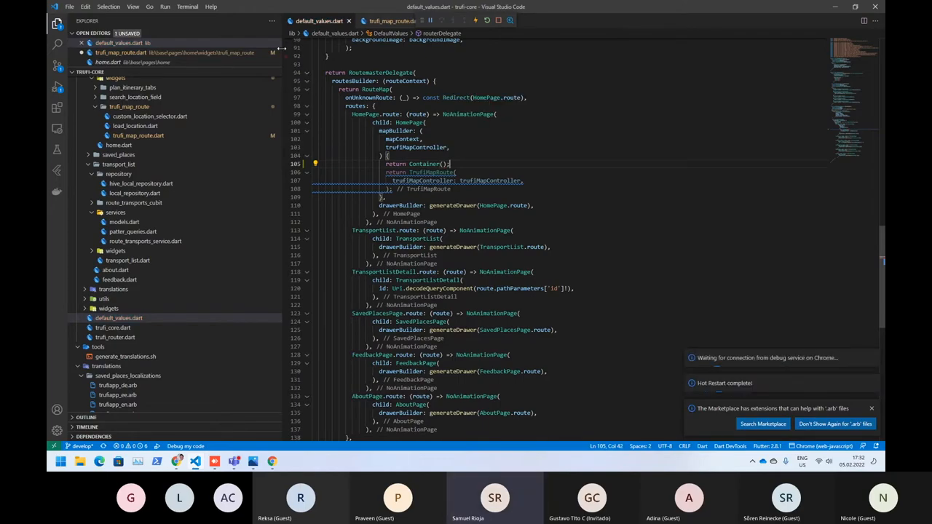
Switch to the Chrome window running the Trufi app to see the home page without its map.
left_click(253, 460)
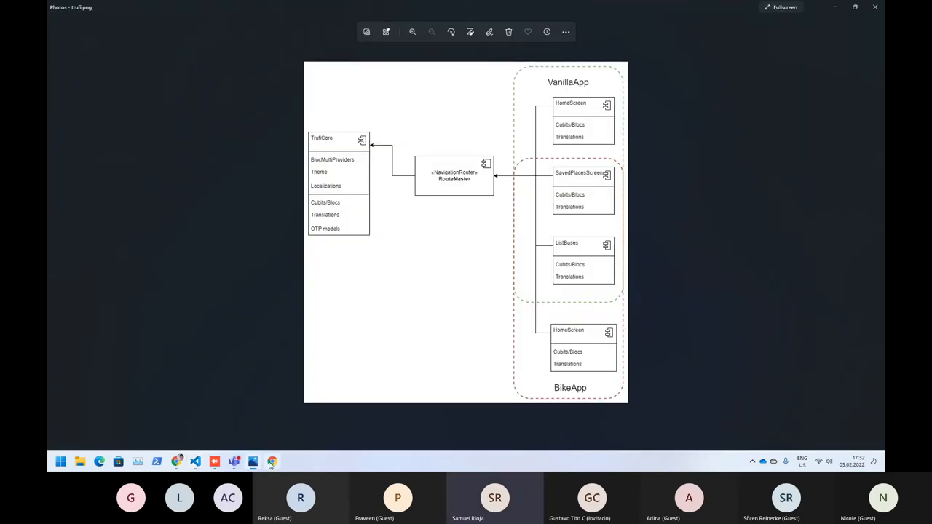
left_click(271, 460)
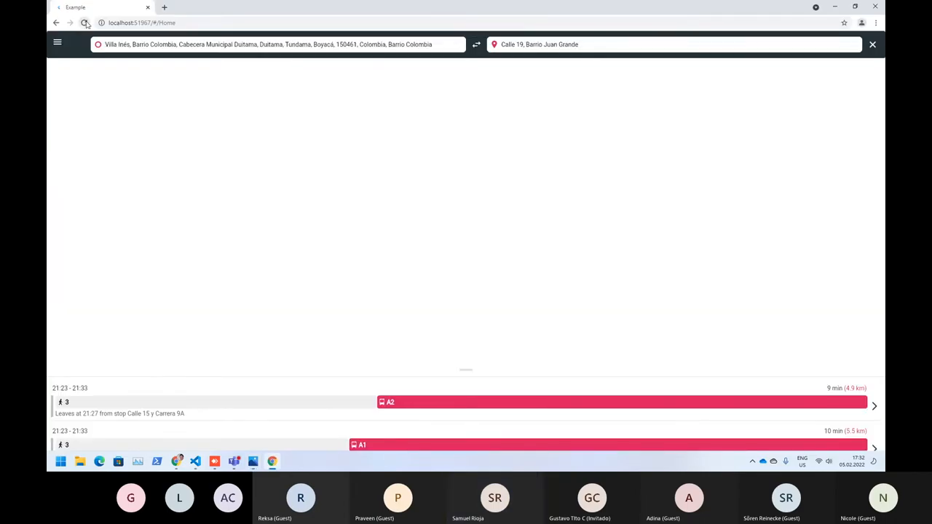
left_click(84, 23)
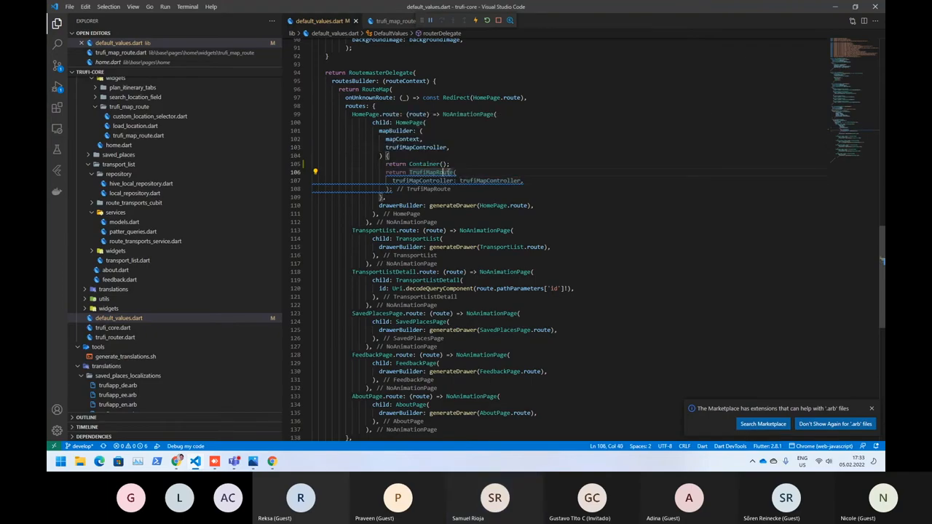
View truffi_map_cubit.dart with the TrufiMapController cubit.
left_click(396, 20)
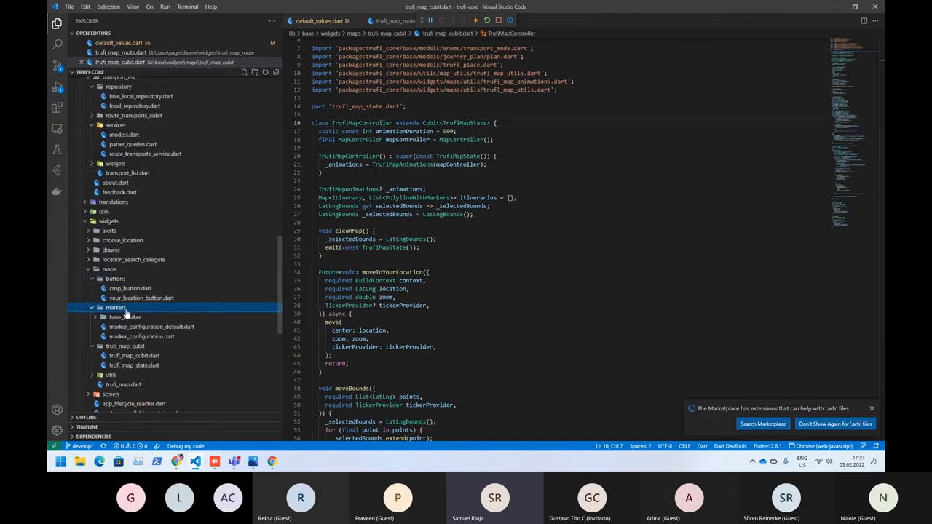
Read marker_configuration_default.dart, noting the FromMarker widget in the from-marker builder.
left_click(151, 326)
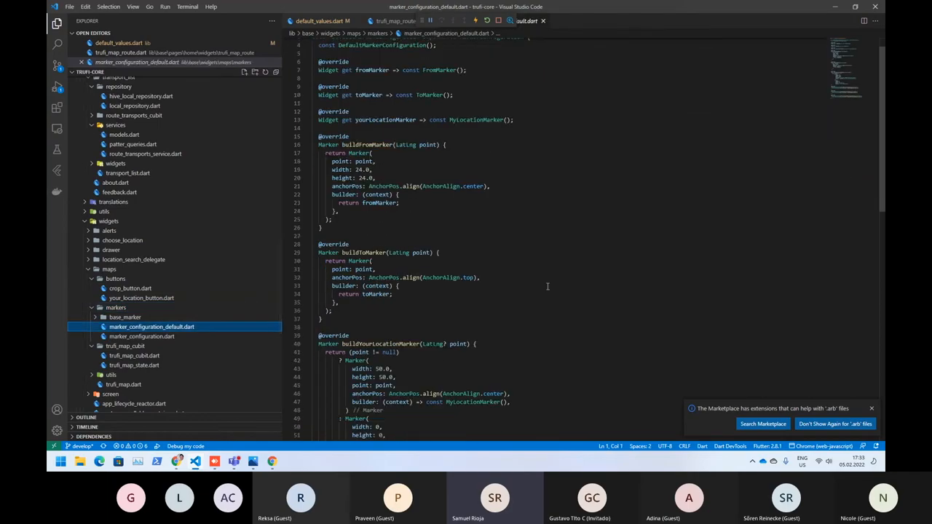
scroll("down", 3)
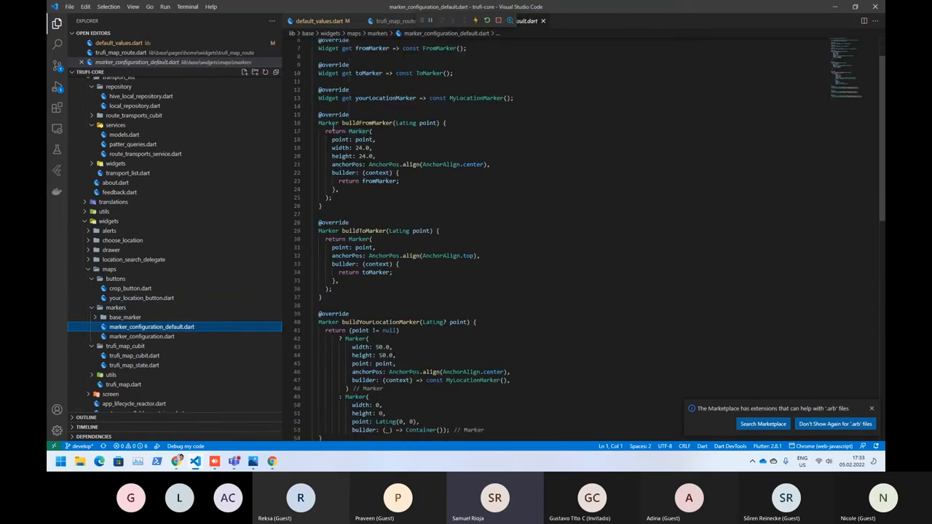
left_click(363, 140)
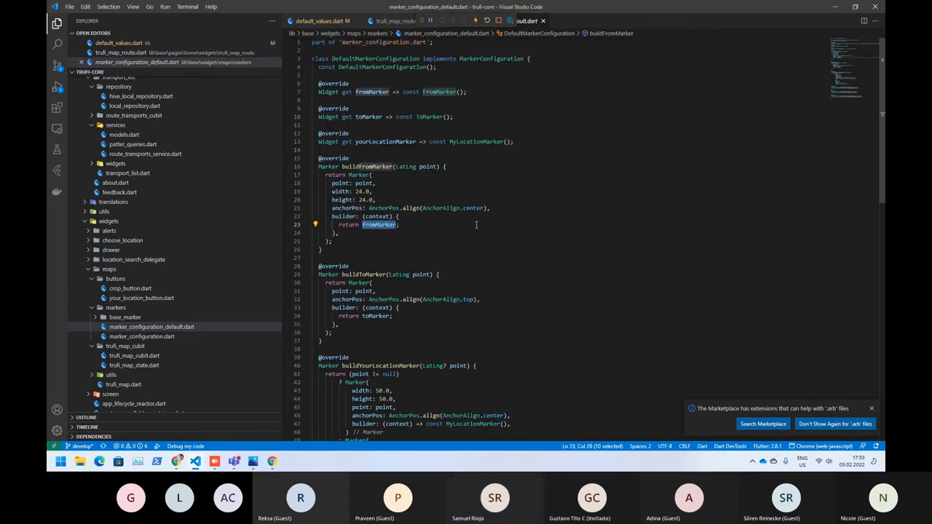
scroll("down", 3)
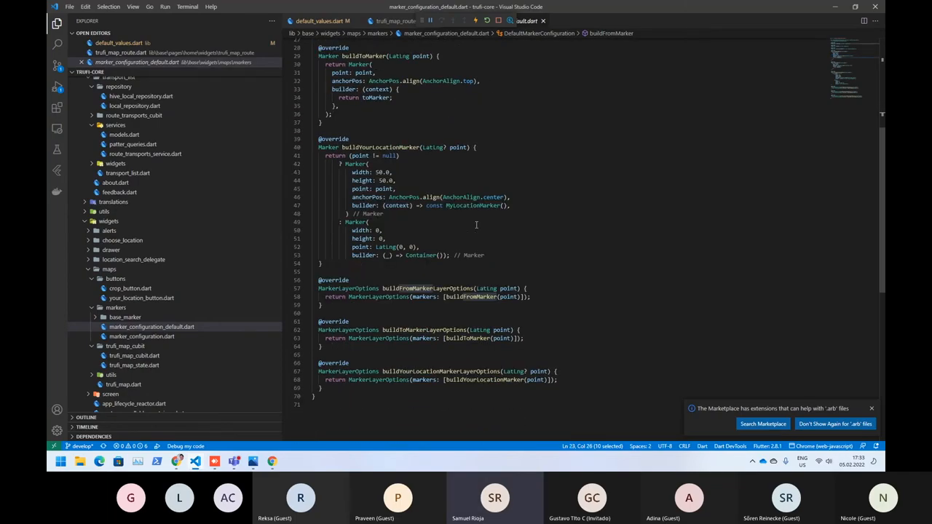
Read the abstract marker_configuration.dart, then open the example app's main.dart with its TrufiApp setup.
left_click(143, 336)
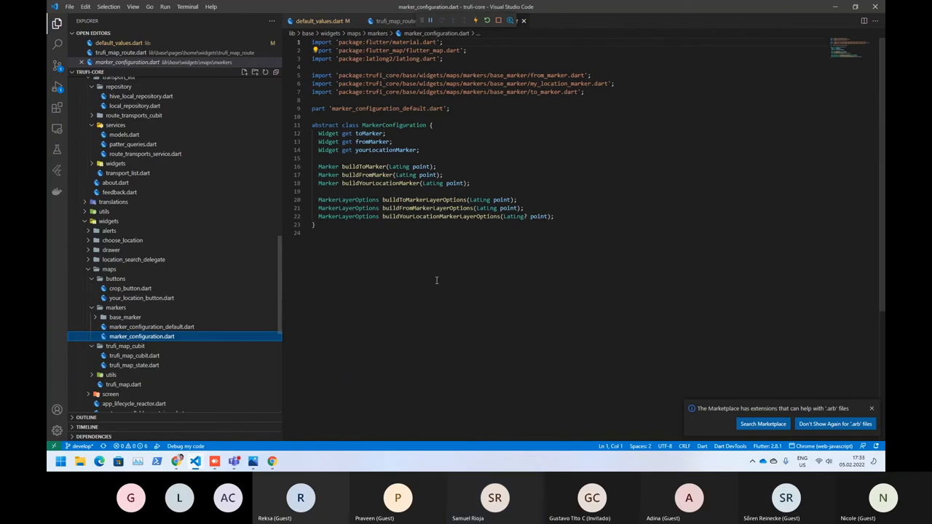
mouse_move(471, 265)
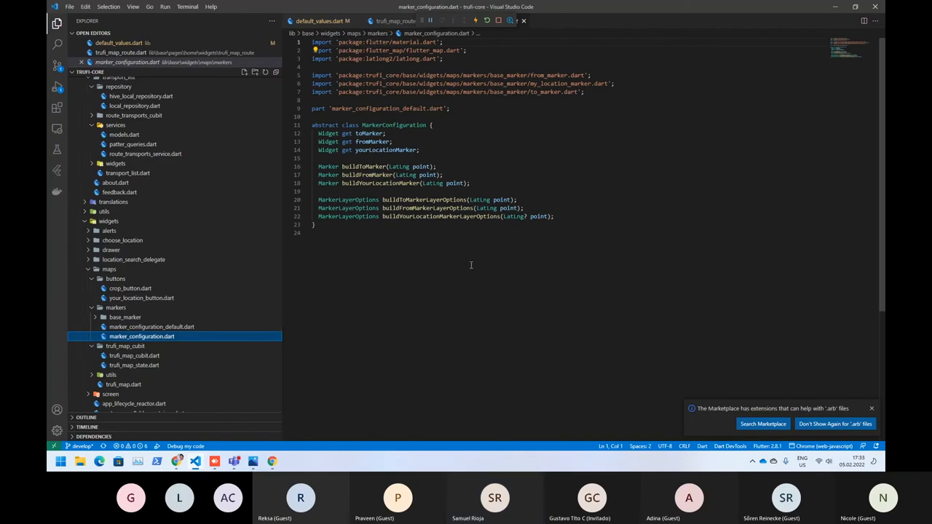
scroll("down", 3)
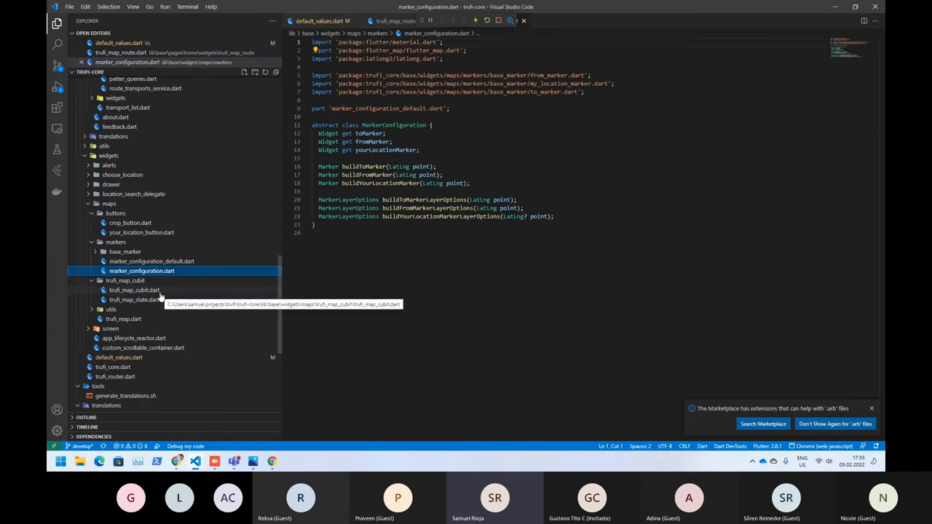
mouse_move(187, 332)
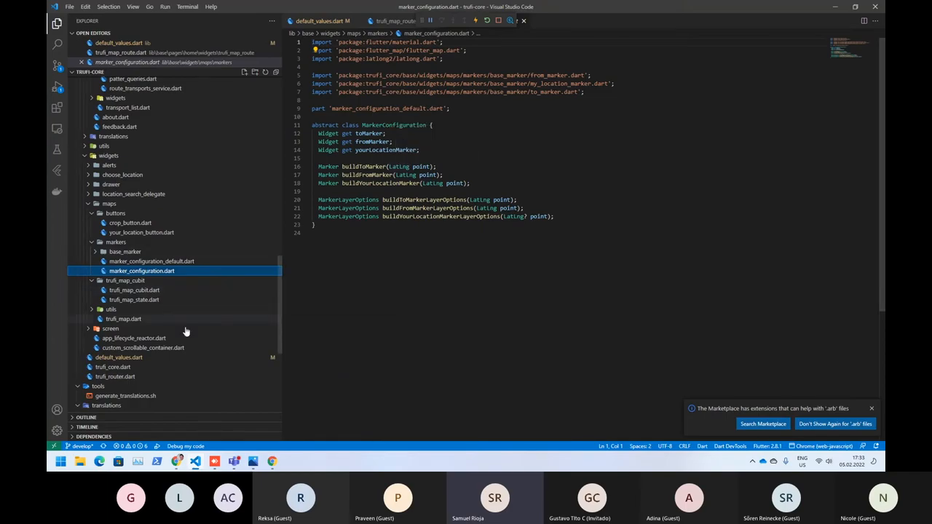
mouse_move(195, 326)
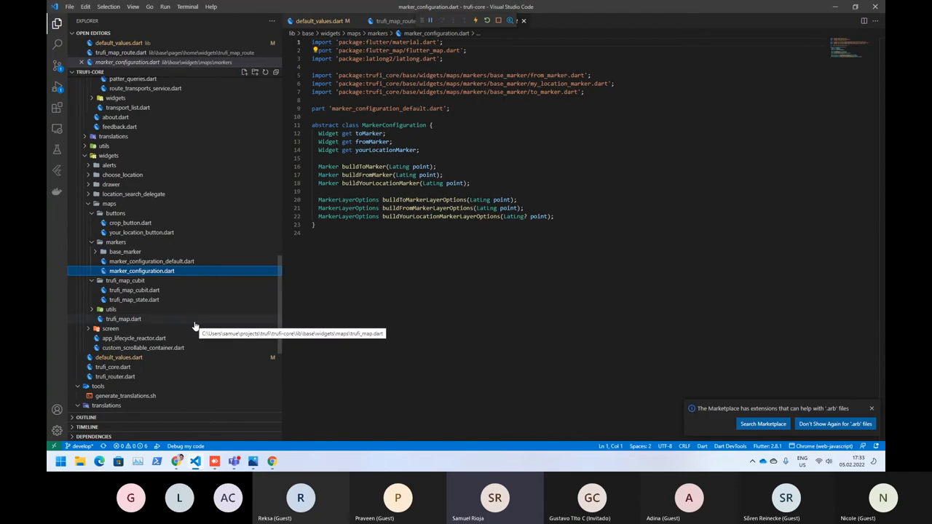
mouse_move(114, 366)
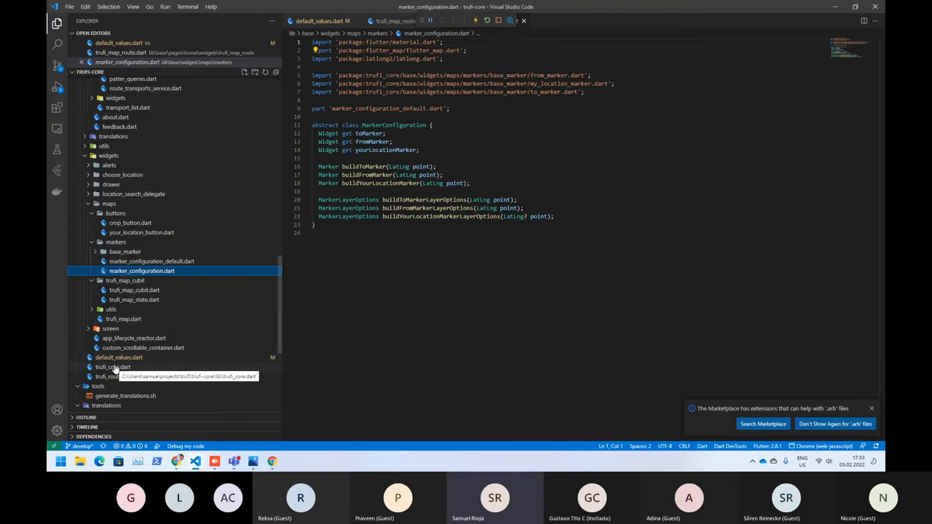
mouse_move(118, 367)
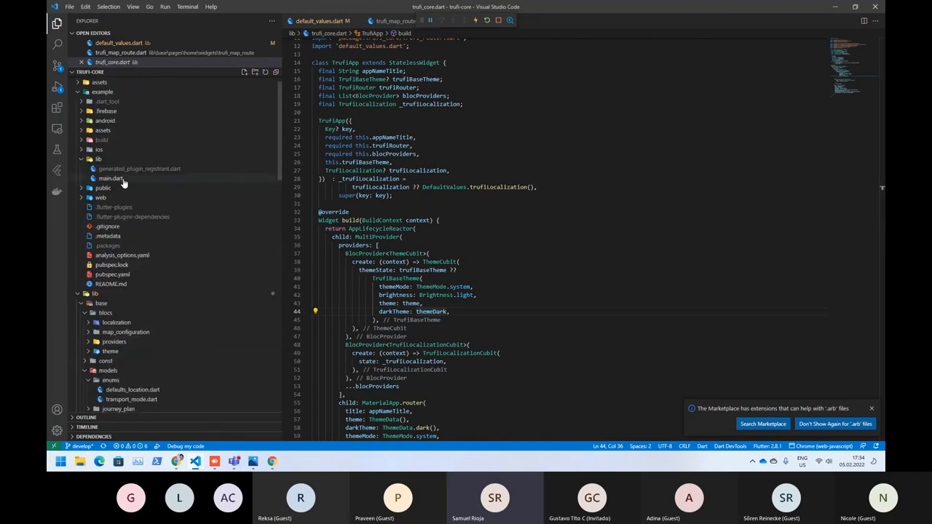
left_click(110, 178)
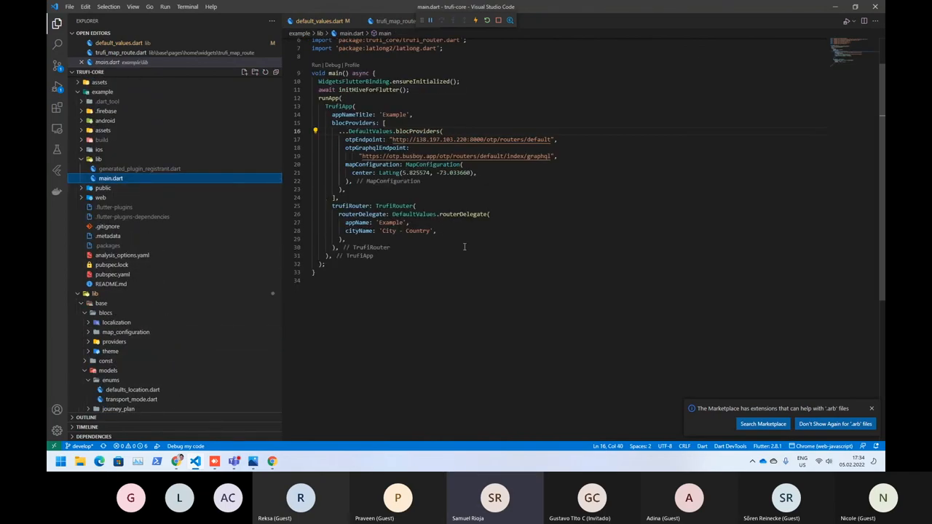